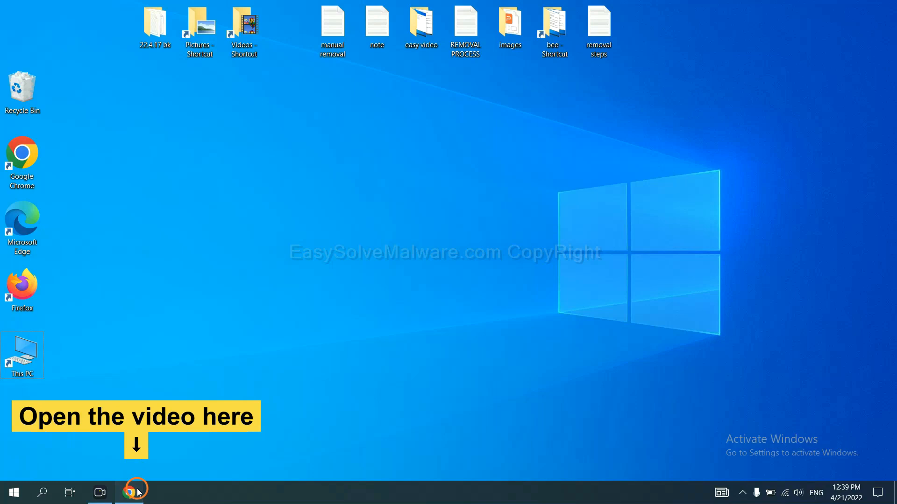
Bring up Chrome on the easysolvemalware guide and scroll to the SpyHunter download
click(129, 492)
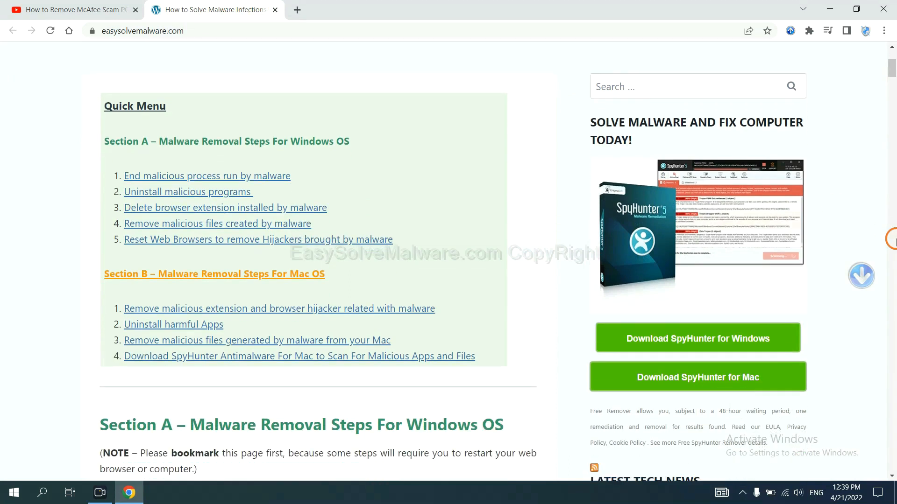
scroll(down, 3)
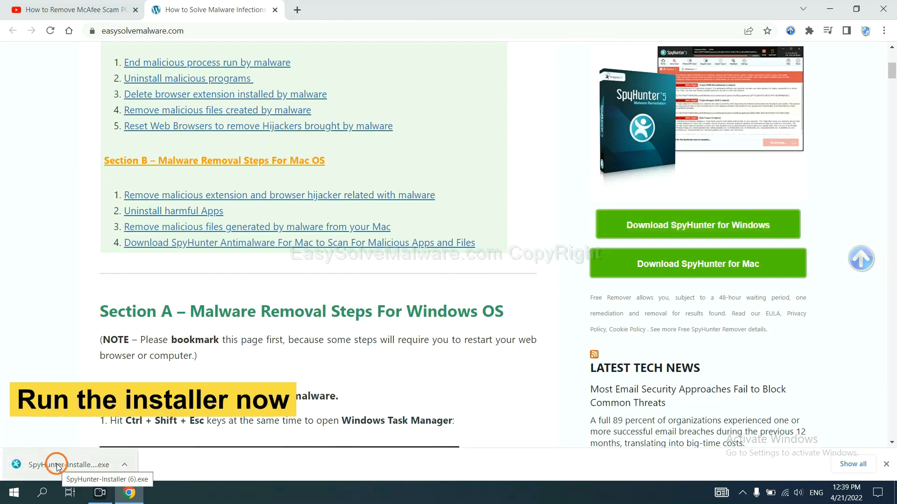
Run the SpyHunter 5 installer in English, accept the EULA, and install
click(57, 464)
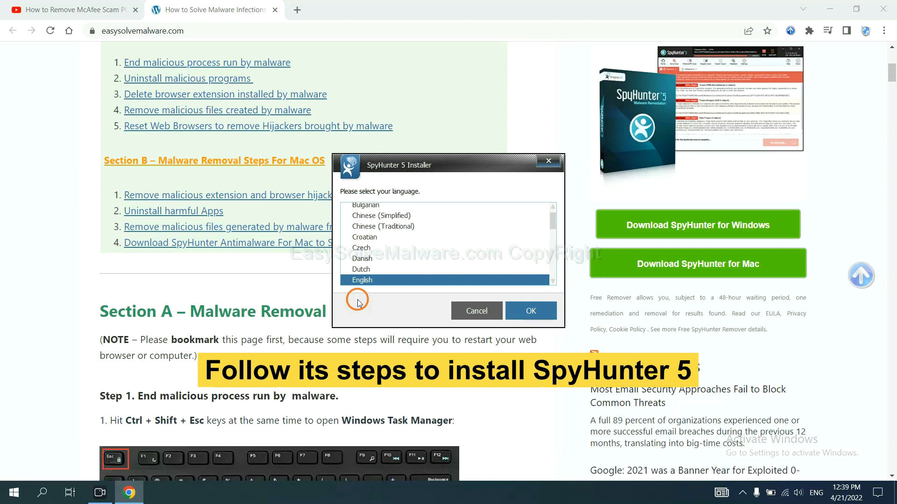
mouse_move(507, 301)
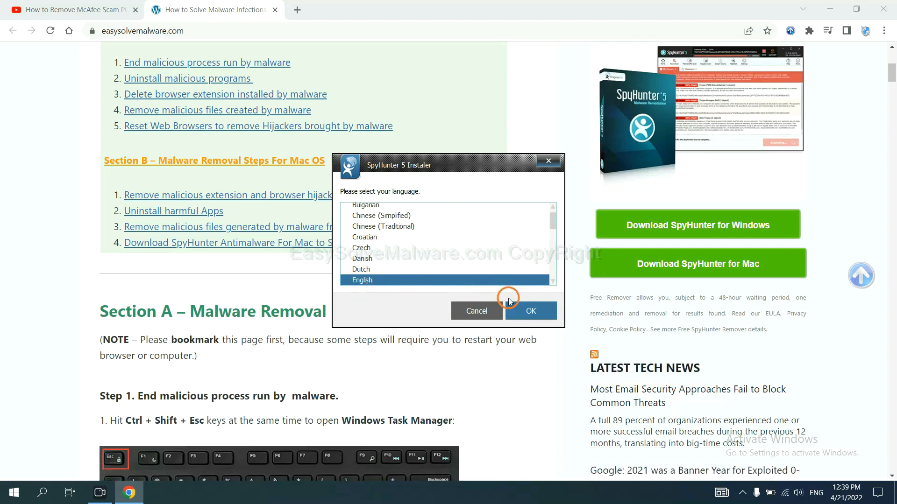
click(529, 310)
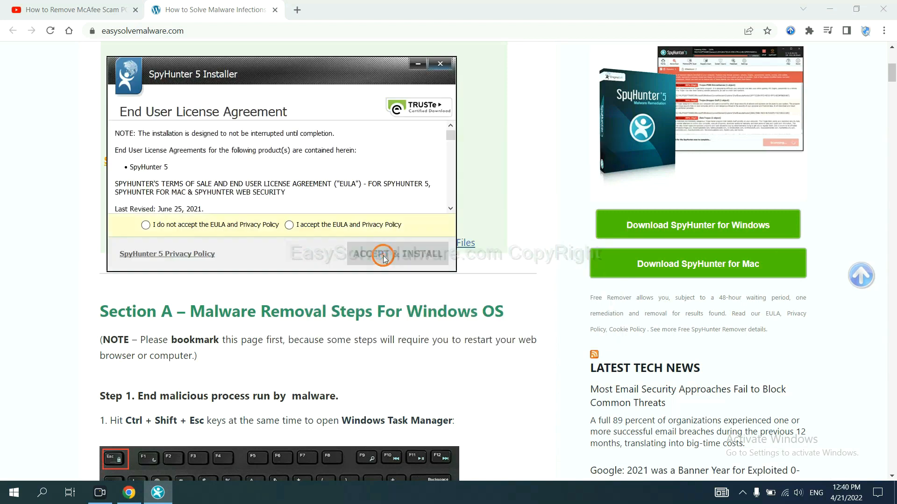
click(288, 225)
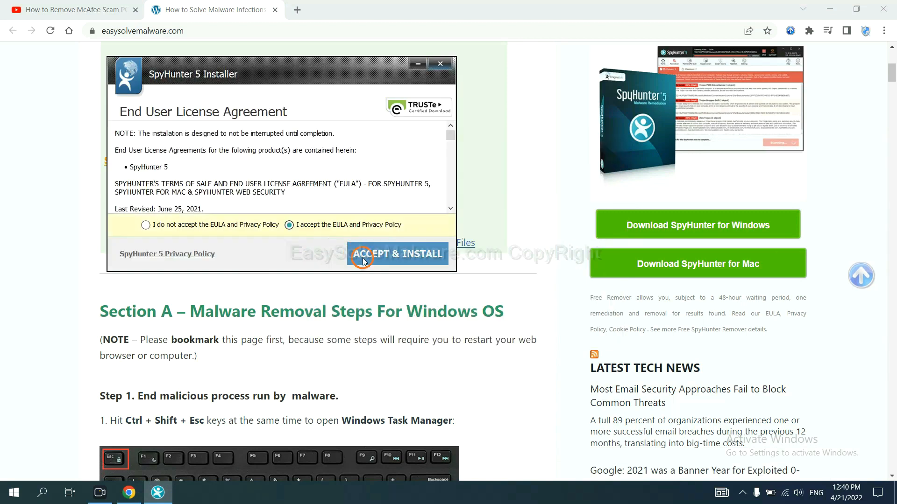
click(397, 253)
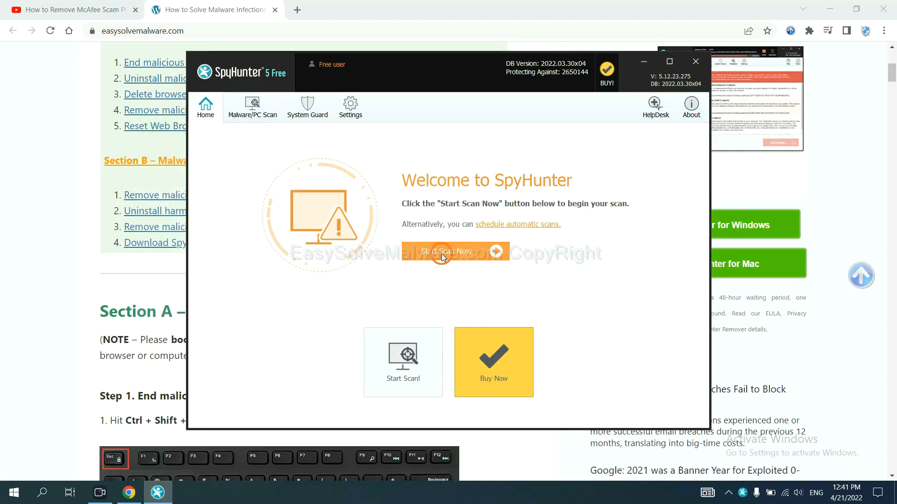
Scan the PC with SpyHunter, which detects the startup object remove360.bat
click(454, 252)
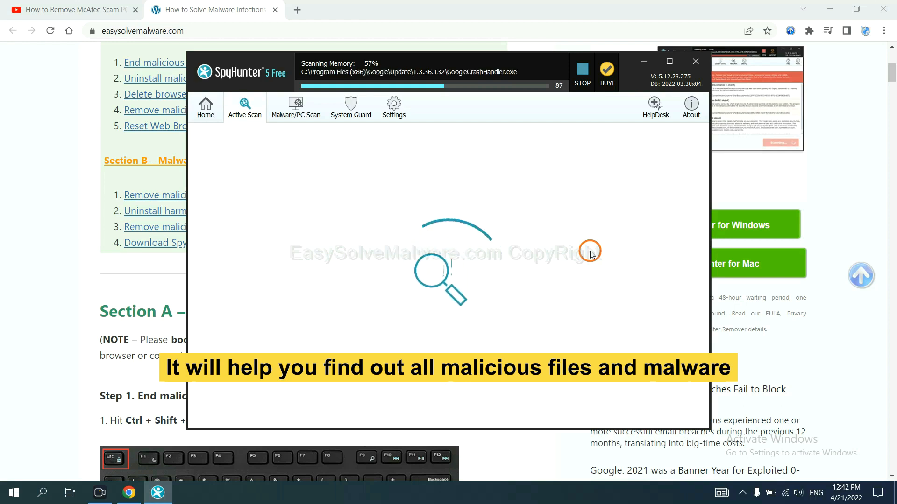
click(581, 62)
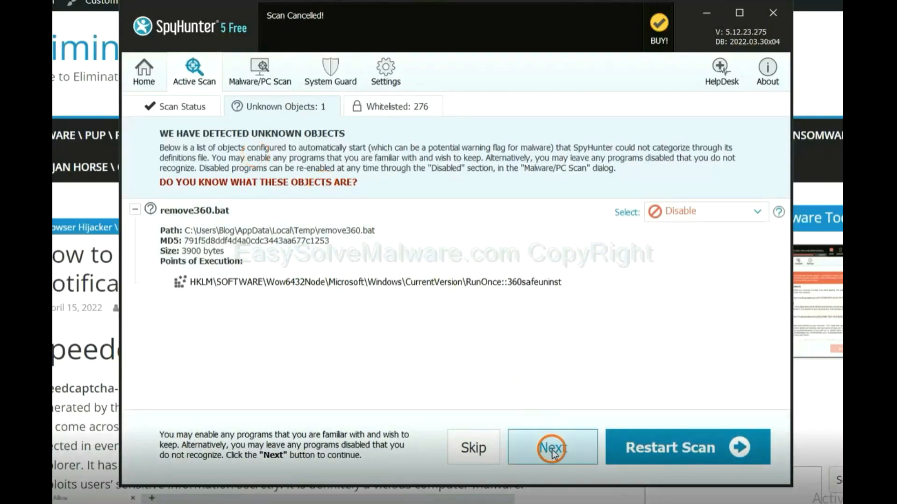
Continue past the unknown objects list to the Registration Required dialog
click(550, 447)
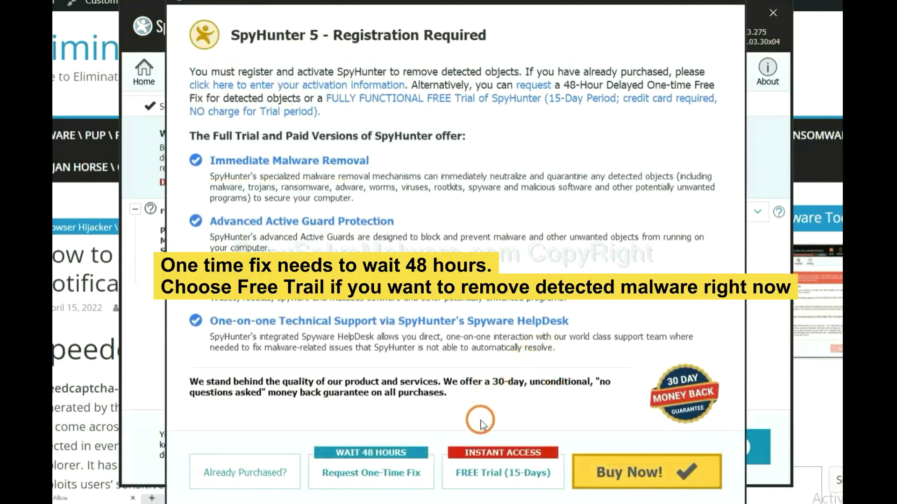
mouse_move(482, 413)
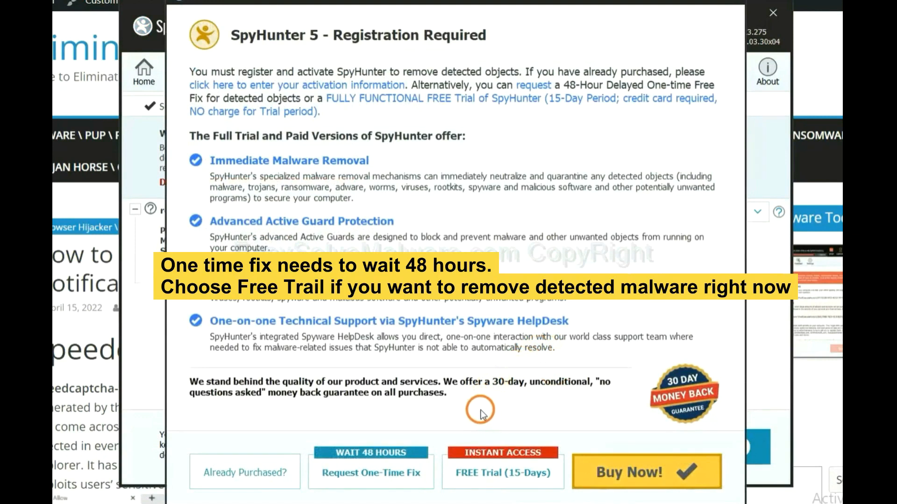
mouse_move(370, 472)
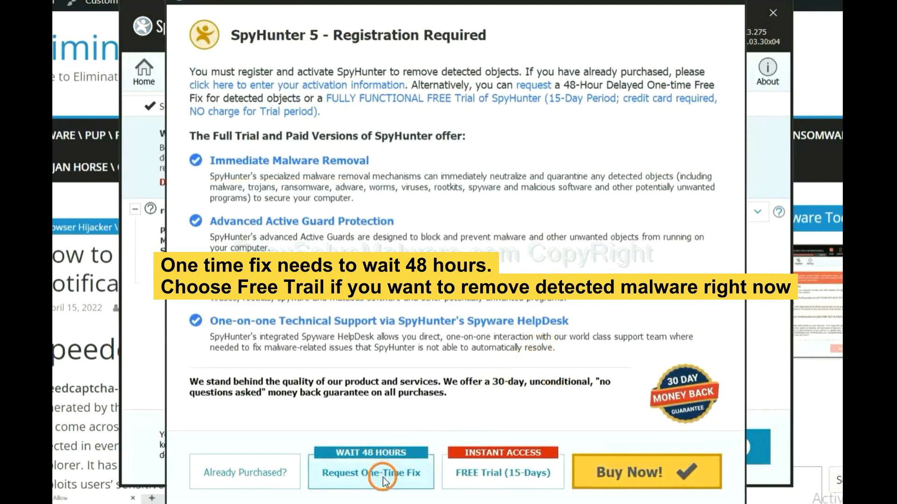
mouse_move(495, 483)
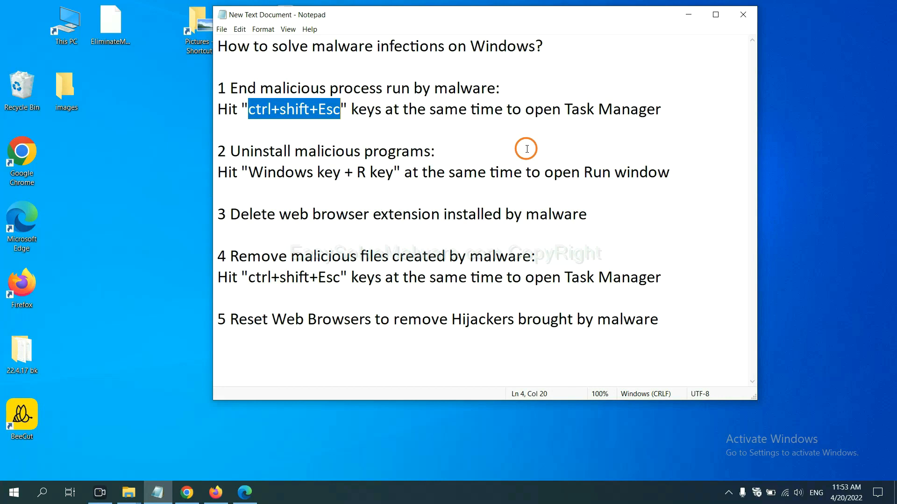
Select the ctrl+shift+Esc text in step 1 of the Notepad outline
click(326, 109)
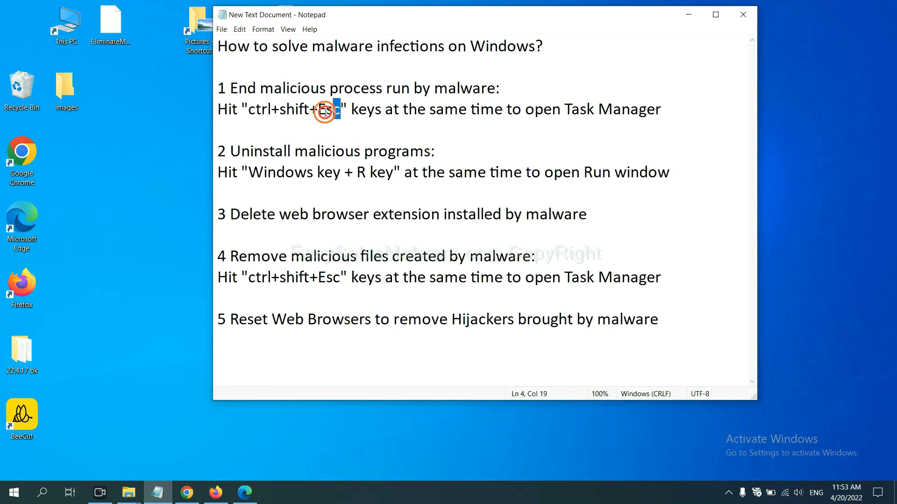
drag(338, 110, 243, 109)
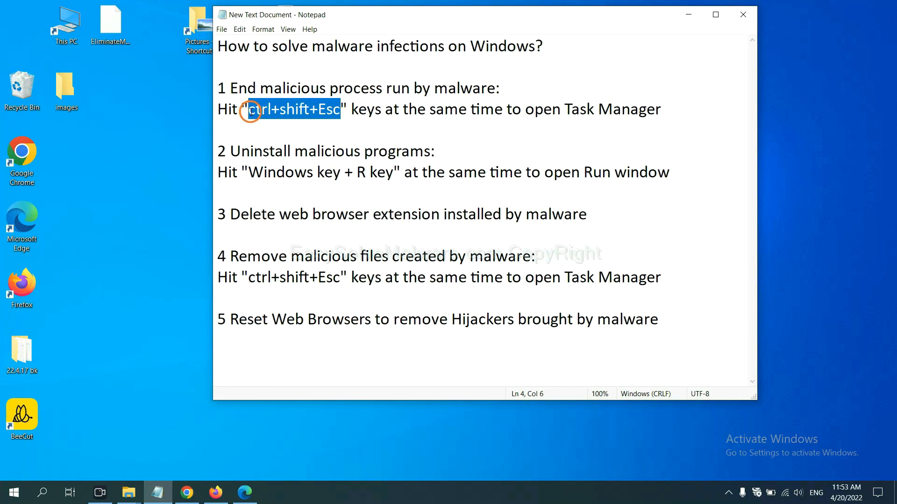
key(ctrl+shift+escape)
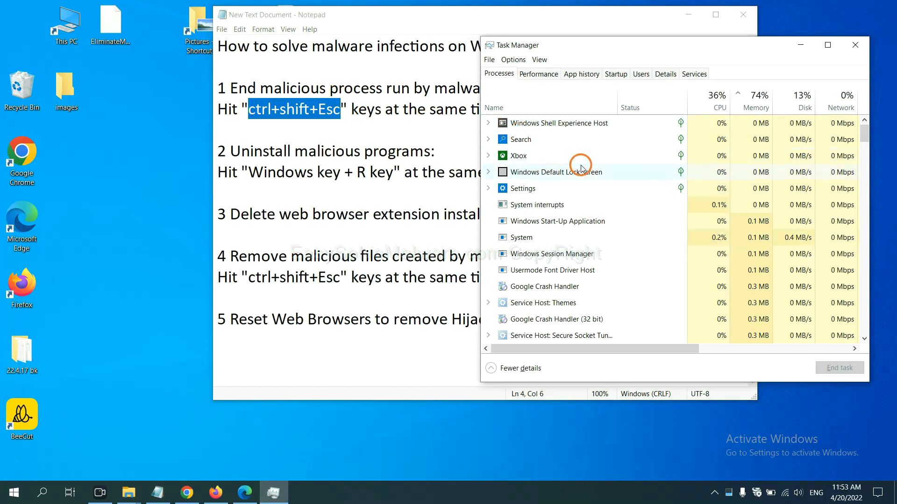
mouse_move(586, 232)
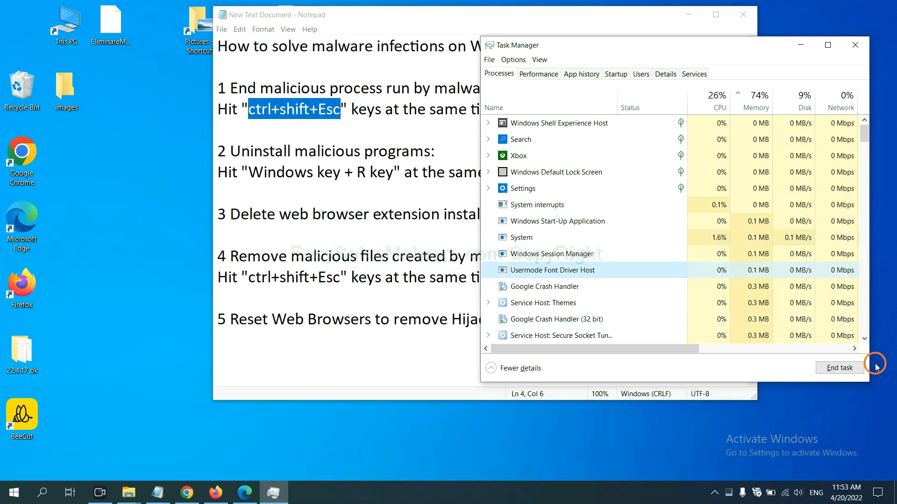
mouse_move(836, 33)
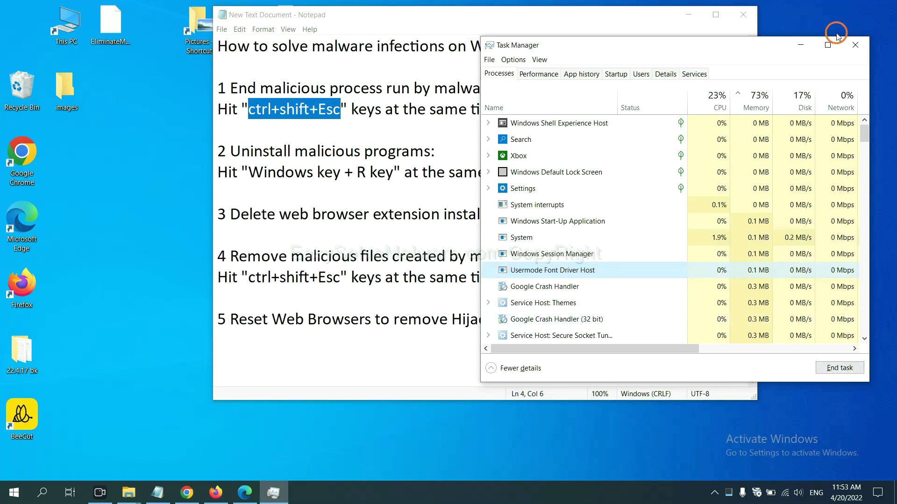
click(855, 45)
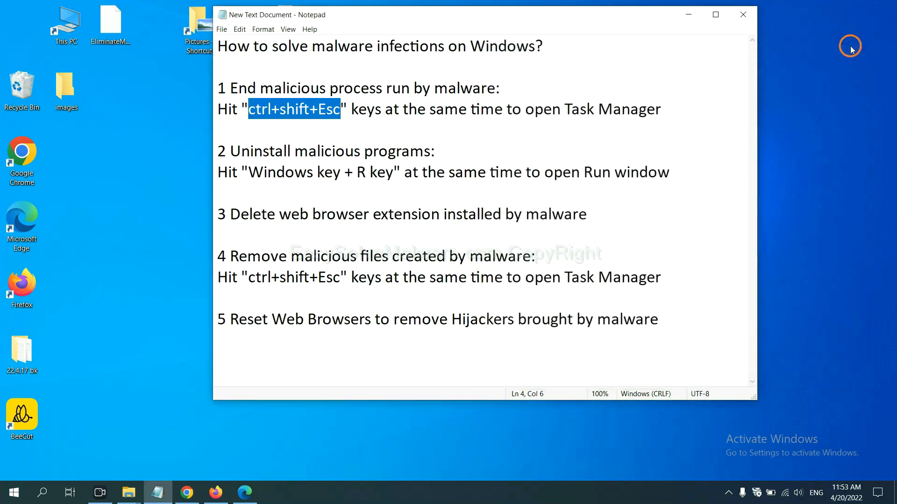
Select 'Windows key + R key' in step 2 and open the Run window
click(409, 168)
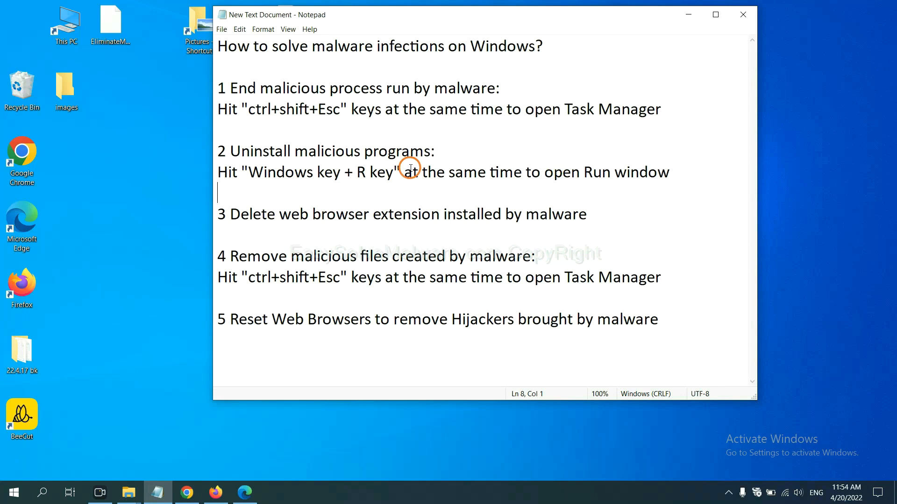
mouse_move(185, 175)
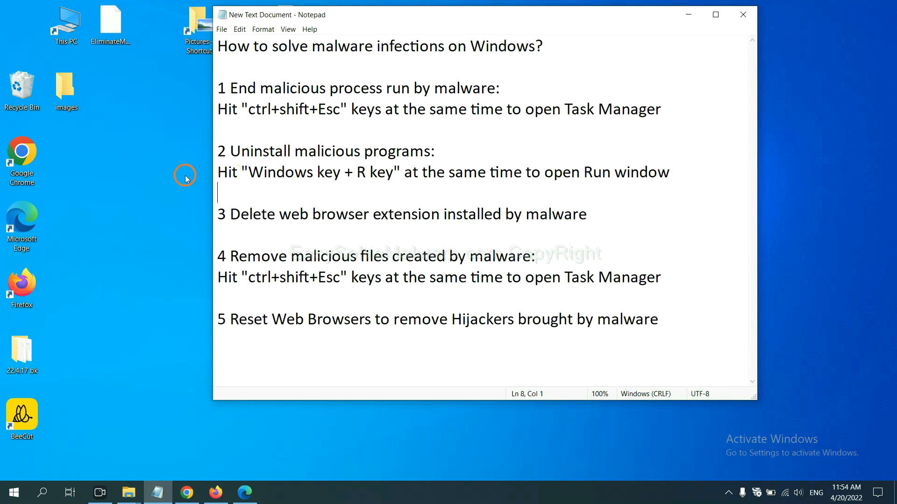
double_click(284, 172)
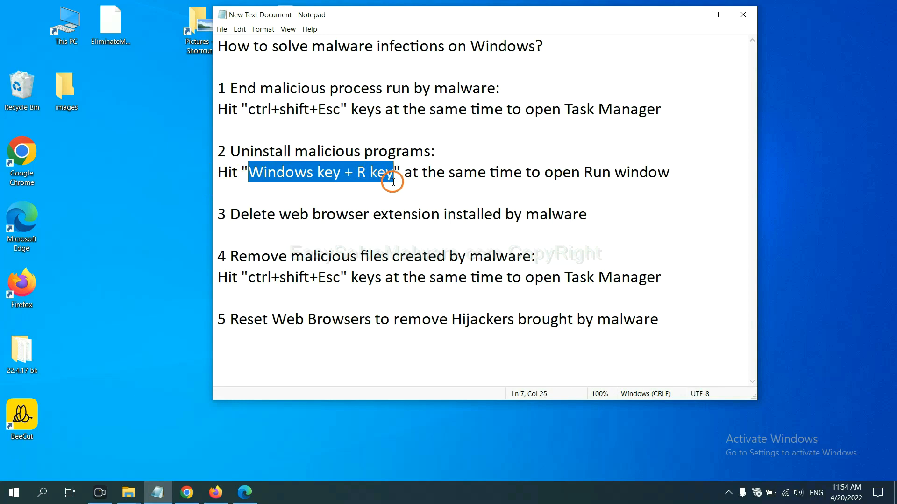
key(Win+r)
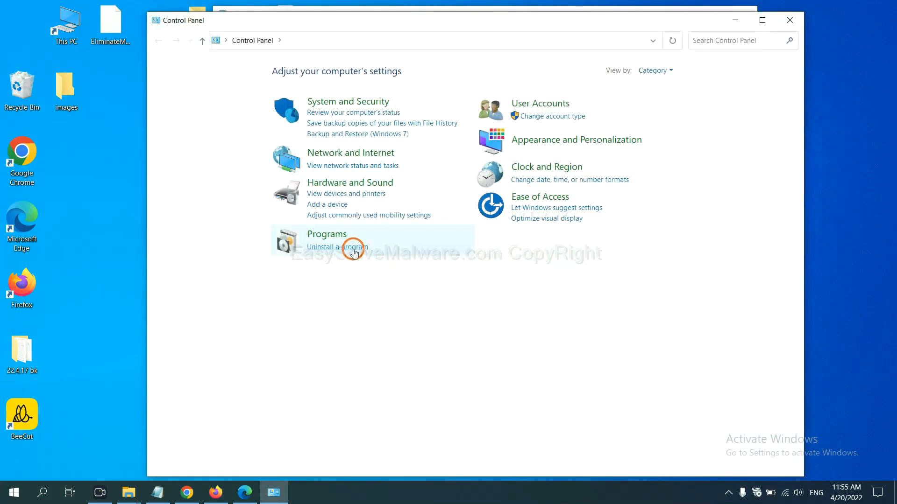
Open Uninstall a program and select the suspicious entry among the installed programs
click(337, 247)
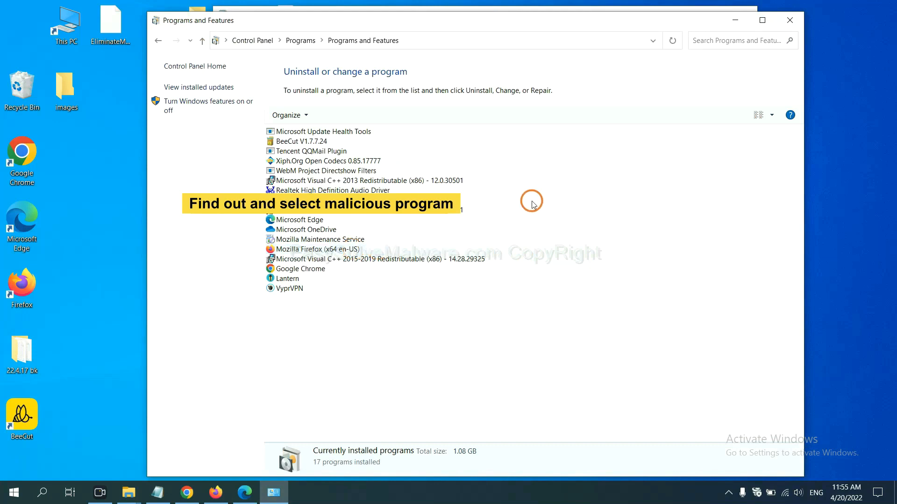
mouse_move(542, 191)
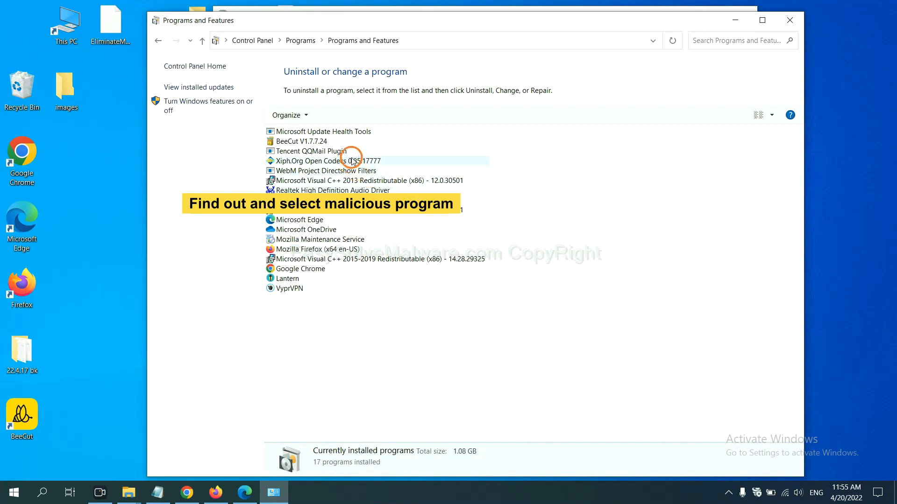
click(328, 161)
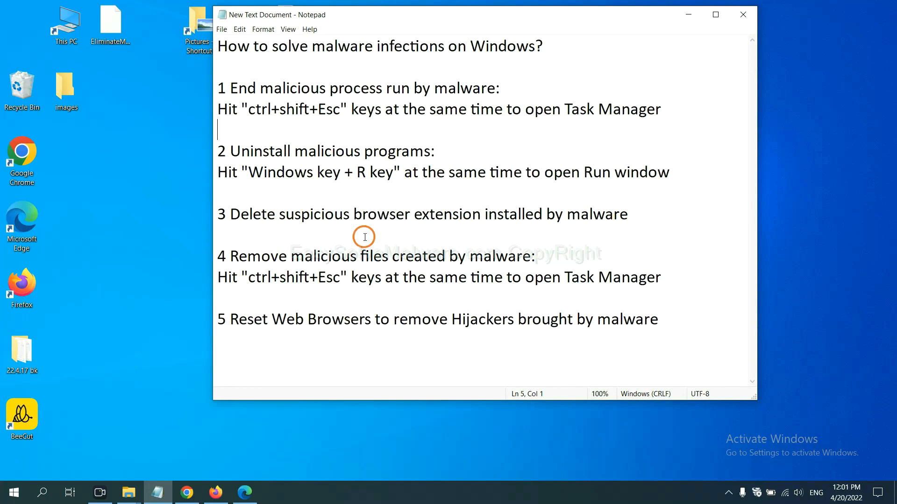
Check Chrome's extensions, which list only Scroll To Top, then bring Firefox forward
click(187, 492)
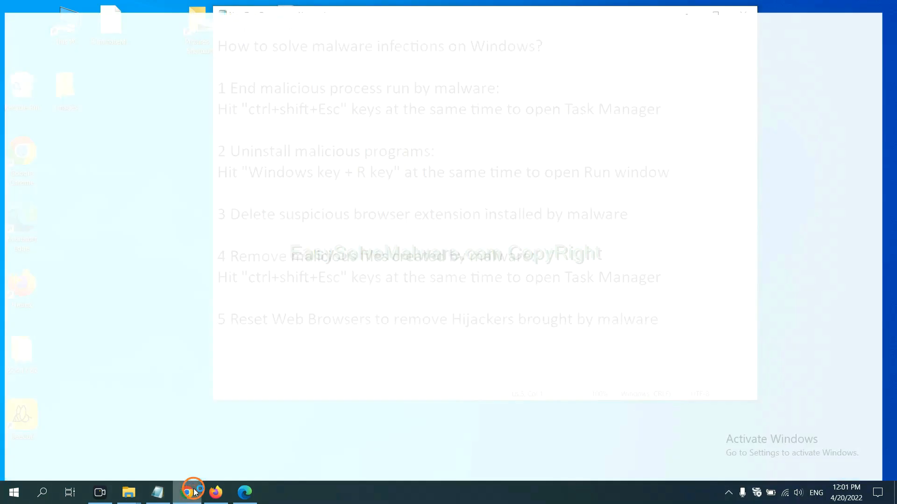
click(186, 491)
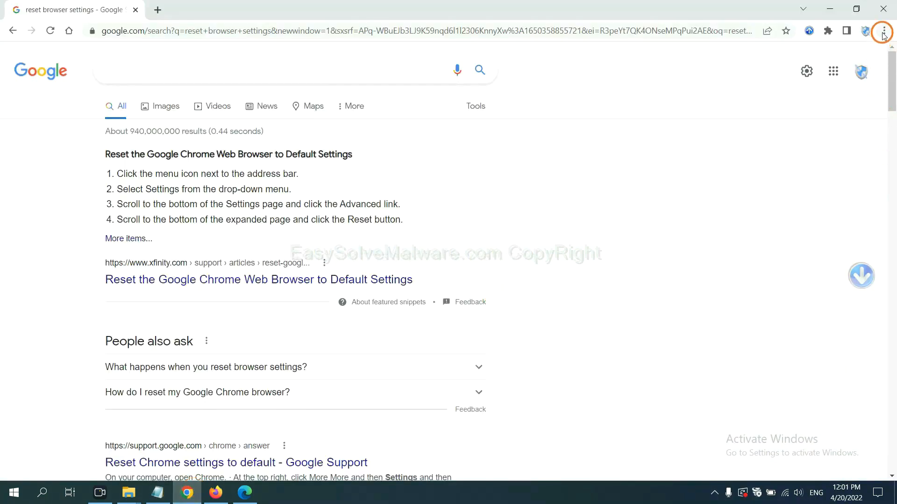
click(883, 30)
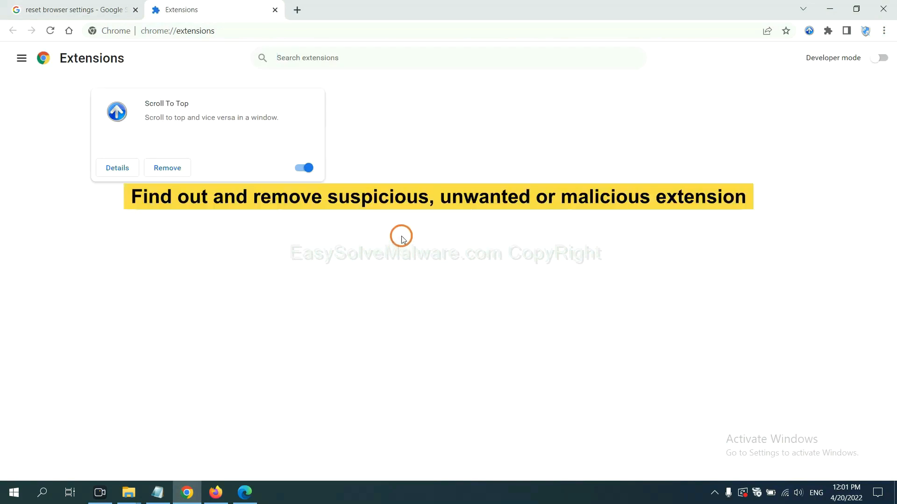
mouse_move(404, 227)
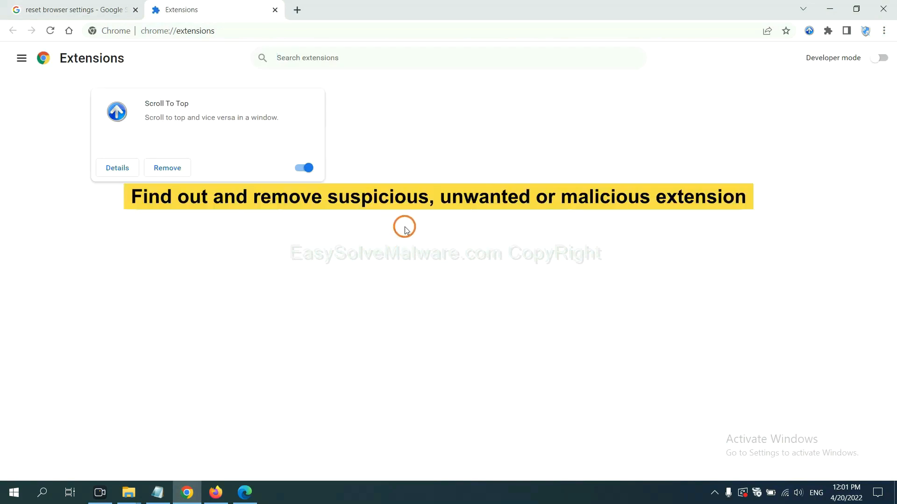
mouse_move(172, 178)
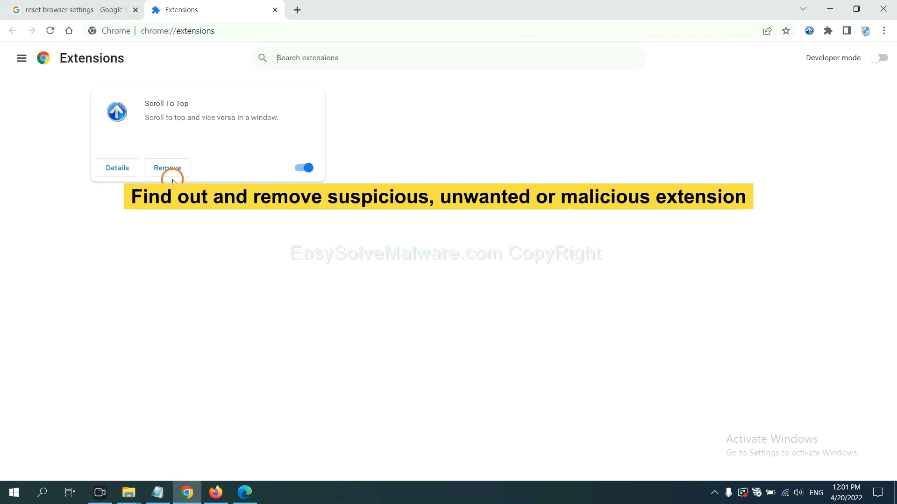
mouse_move(329, 346)
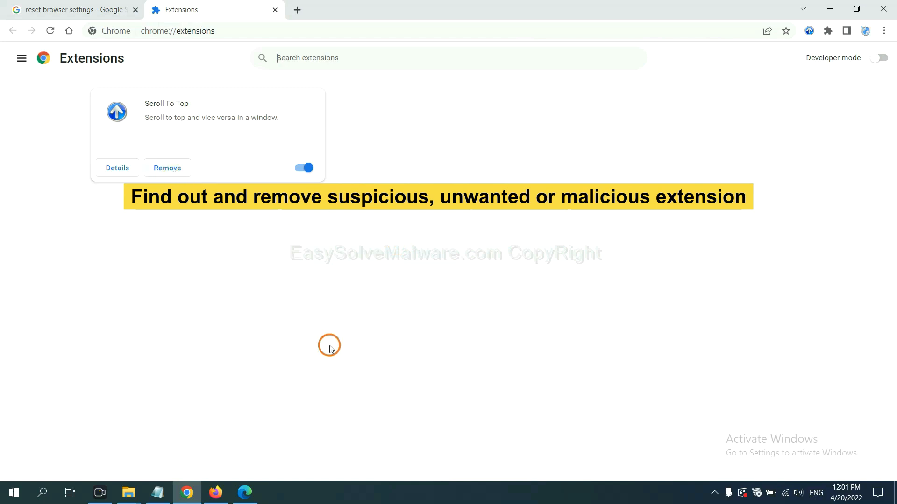
click(216, 492)
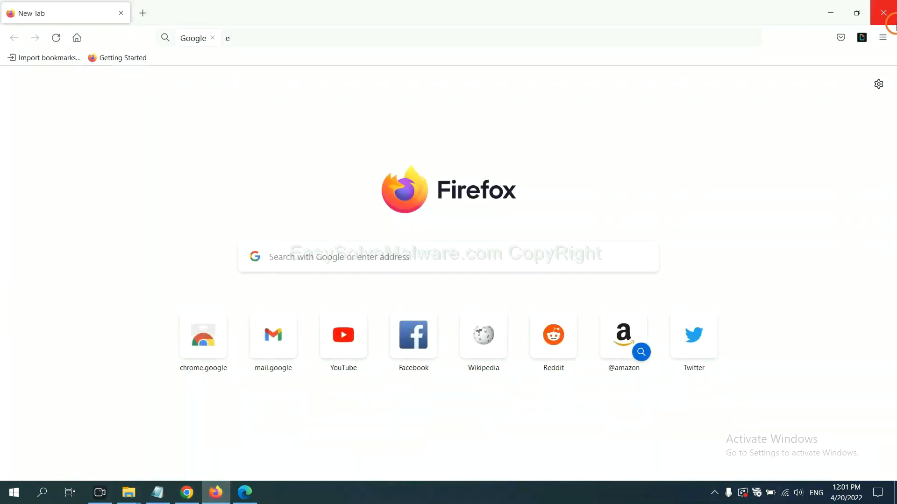
Open Firefox's Add-ons and themes and show GIPHY for Firefox's actions, then go to Edge
click(883, 38)
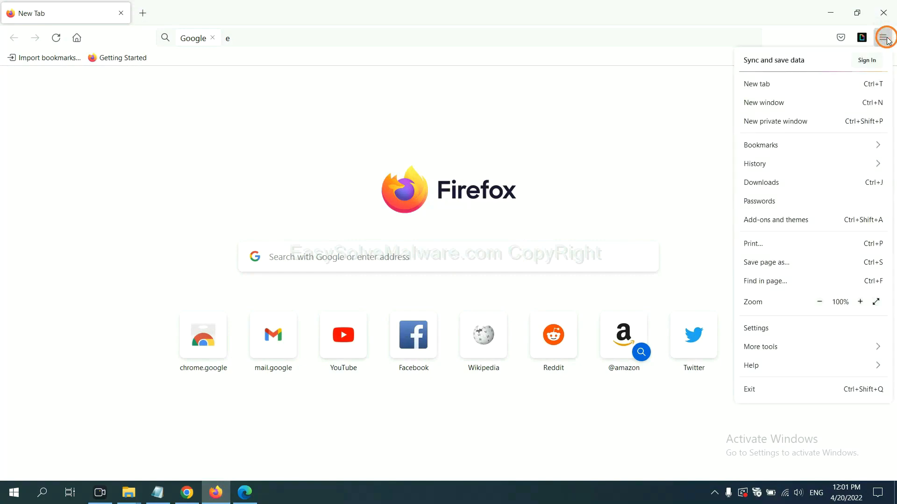
mouse_move(801, 163)
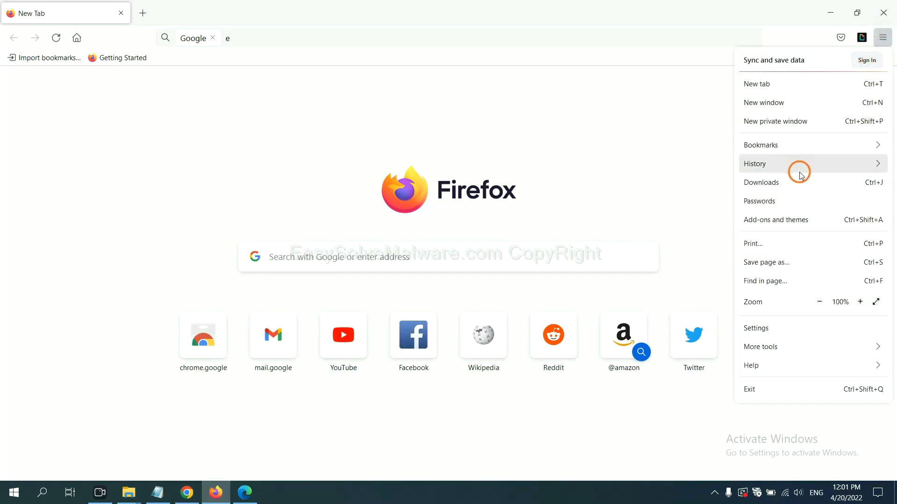
mouse_move(784, 225)
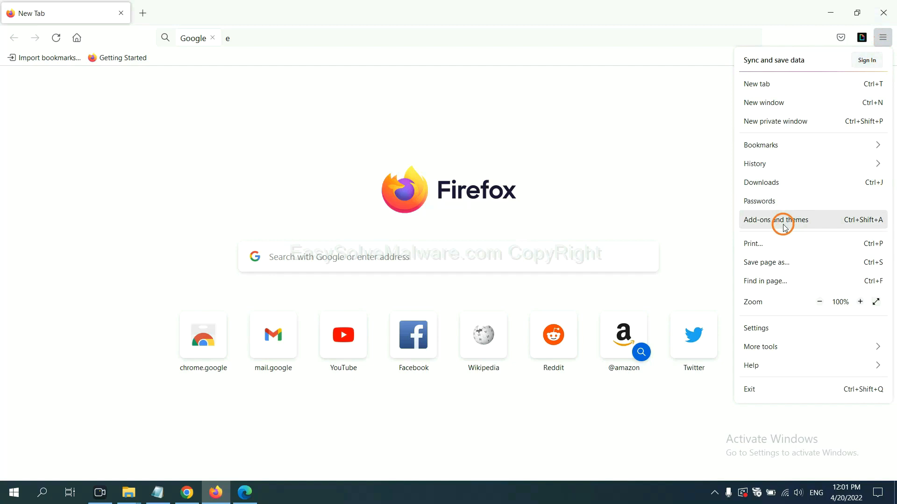
click(775, 219)
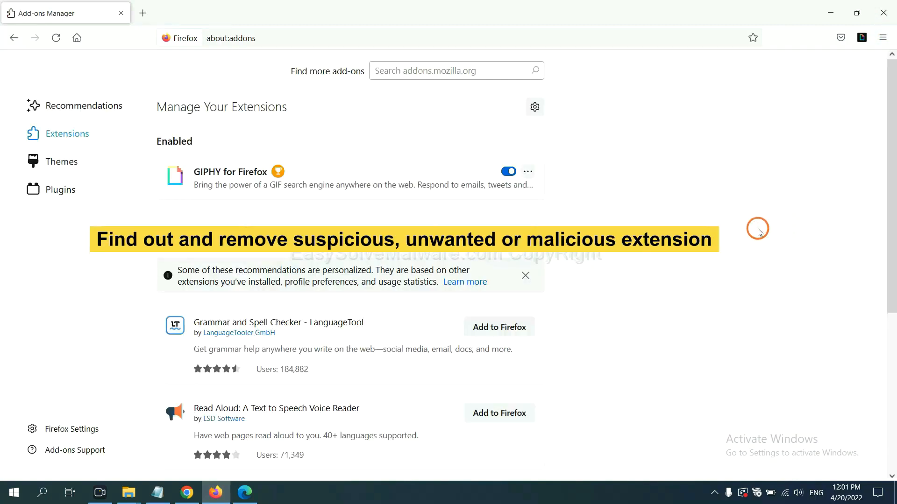
mouse_move(754, 229)
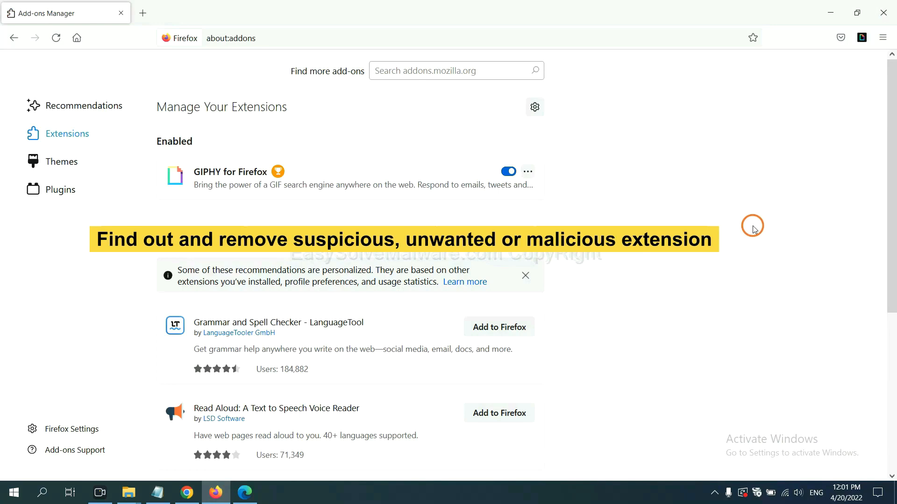
mouse_move(575, 200)
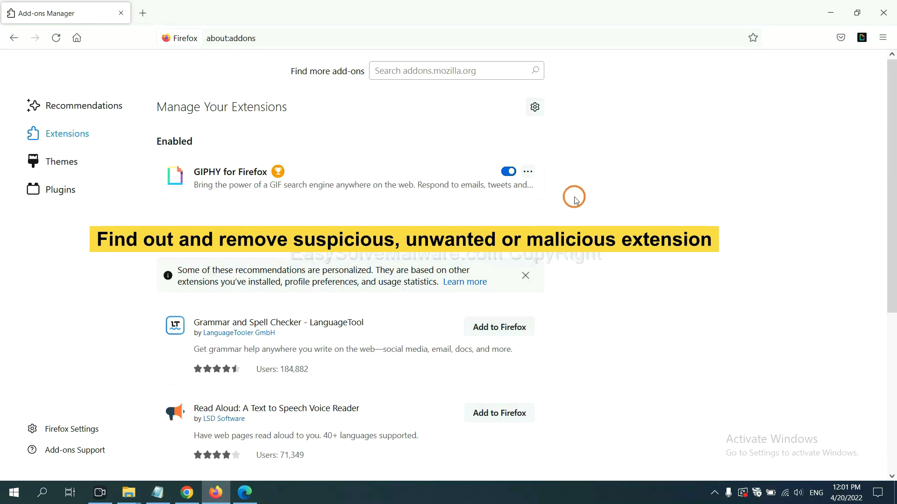
click(527, 172)
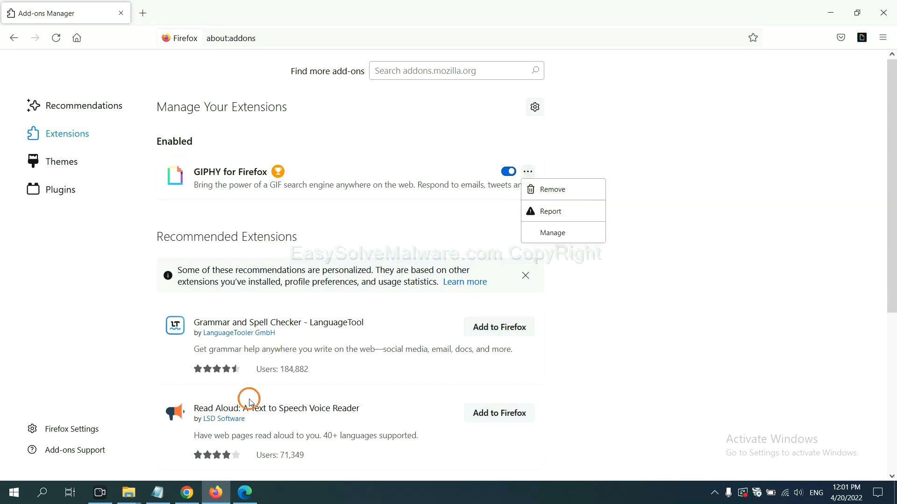
click(245, 493)
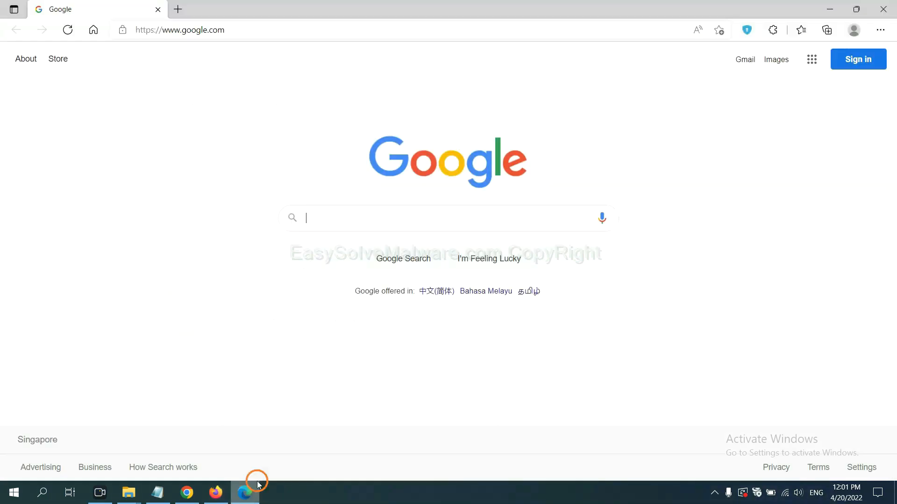
mouse_move(875, 41)
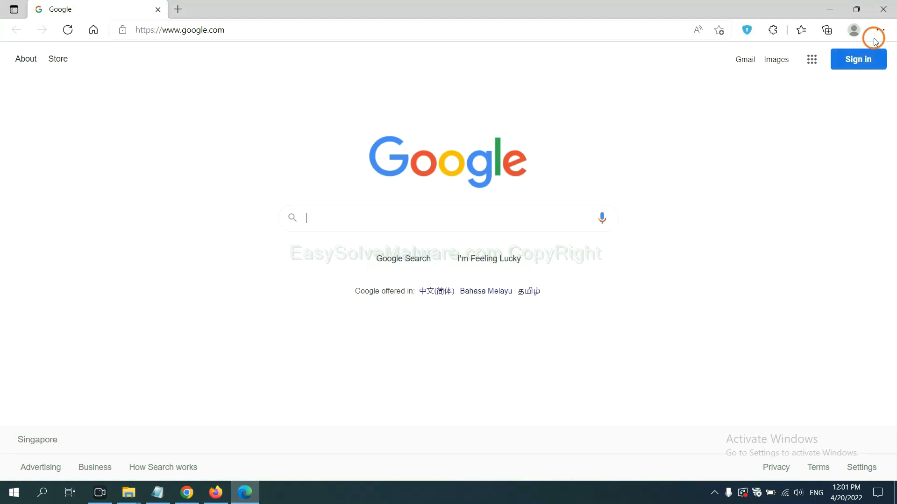
Open Edge's Manage extensions page and remove ArcVpn Free Fast VPN Proxy
click(879, 30)
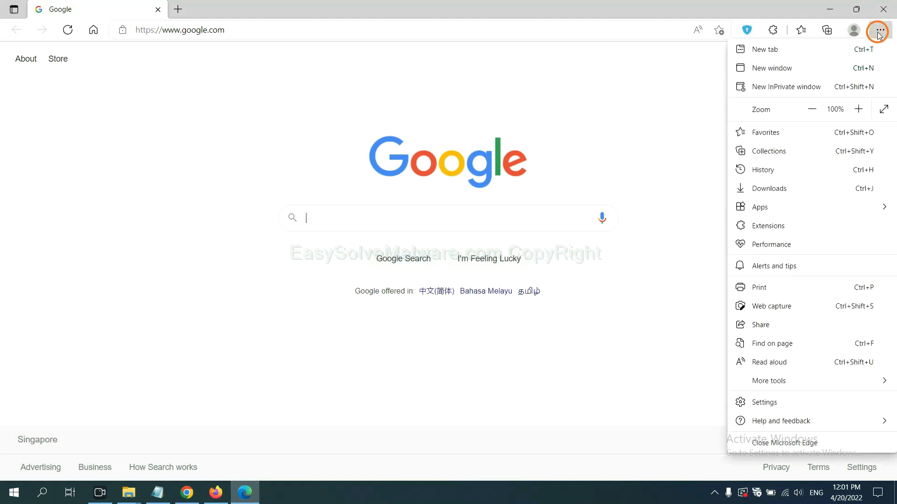
mouse_move(768, 225)
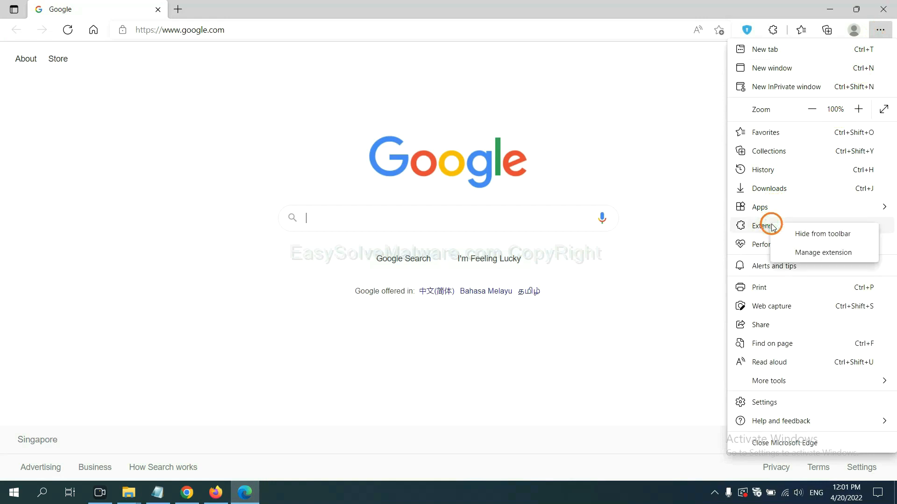
mouse_move(807, 253)
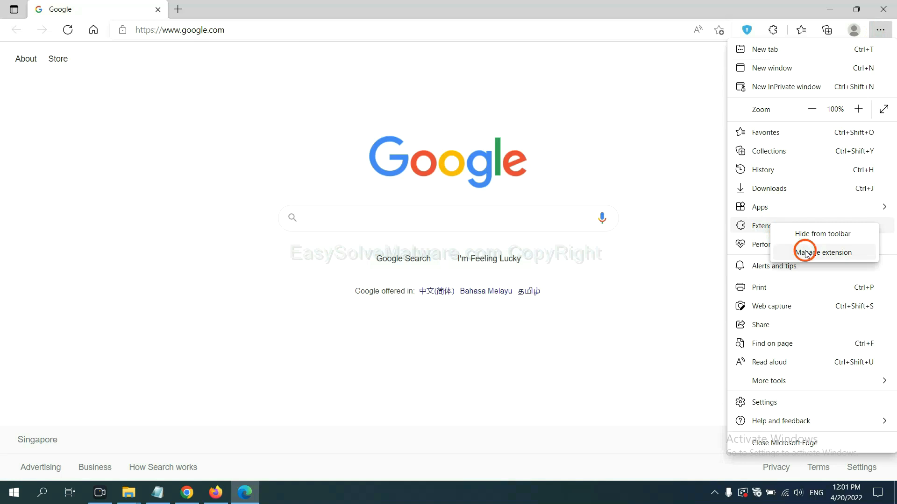
click(821, 252)
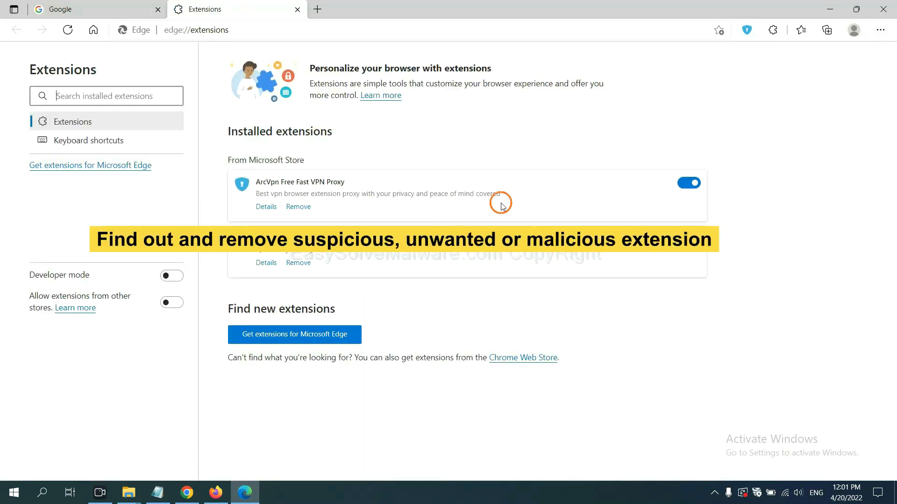
mouse_move(371, 222)
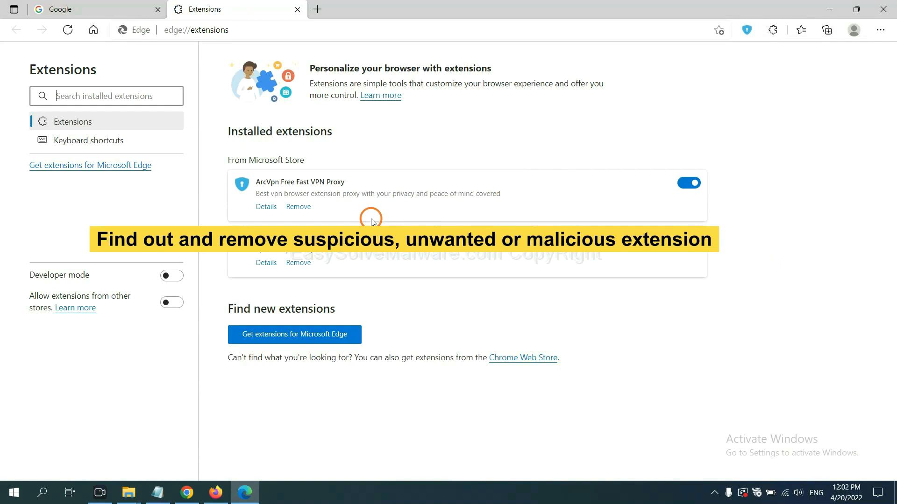
mouse_move(367, 213)
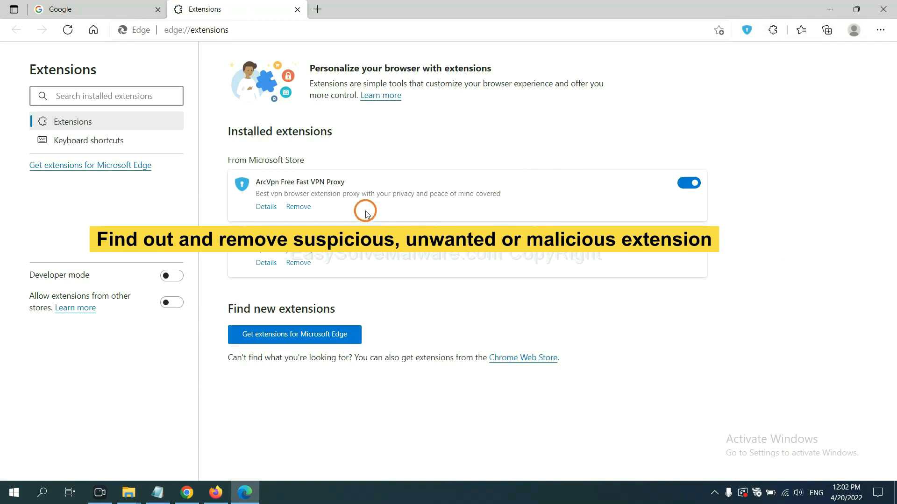
mouse_move(298, 206)
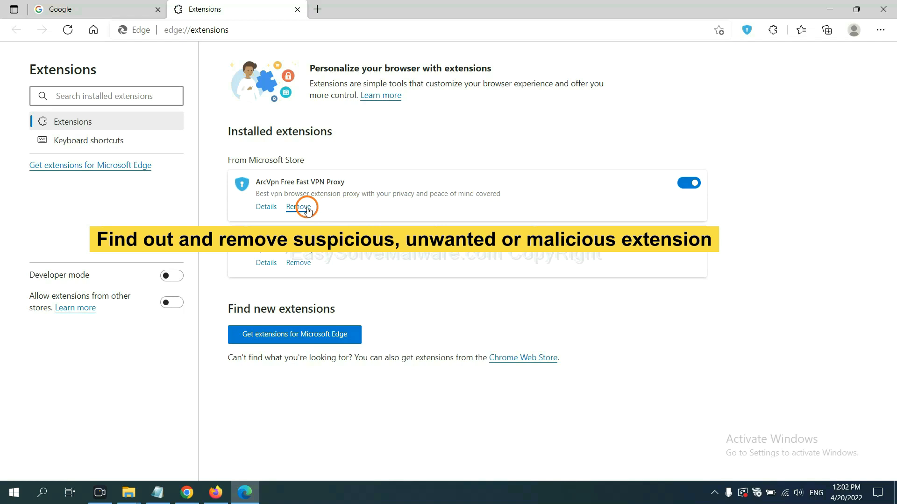
click(297, 207)
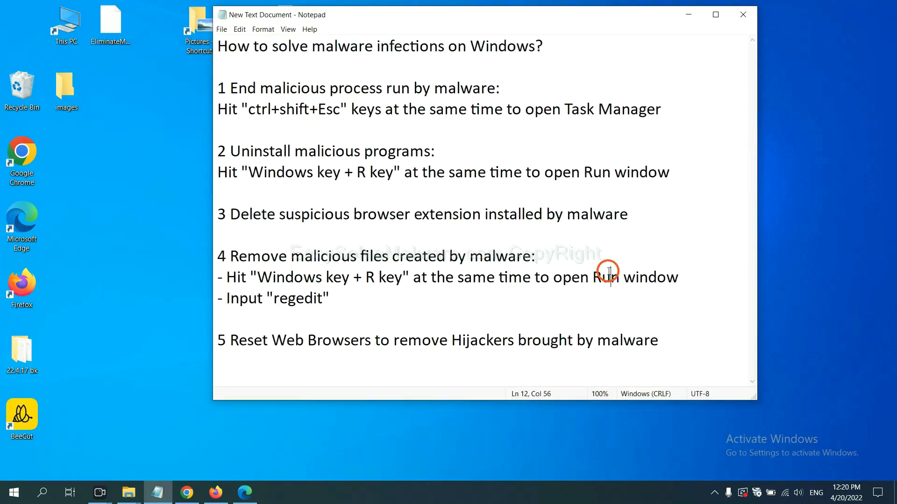
mouse_move(271, 283)
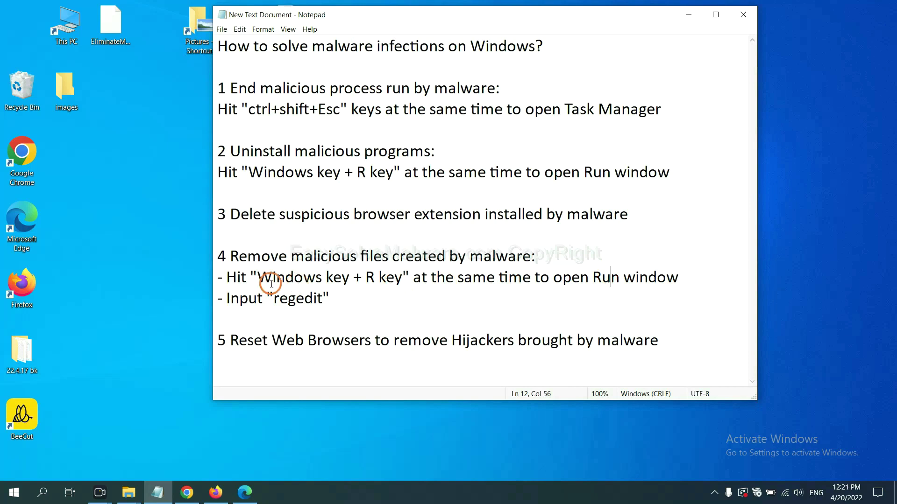
mouse_move(388, 256)
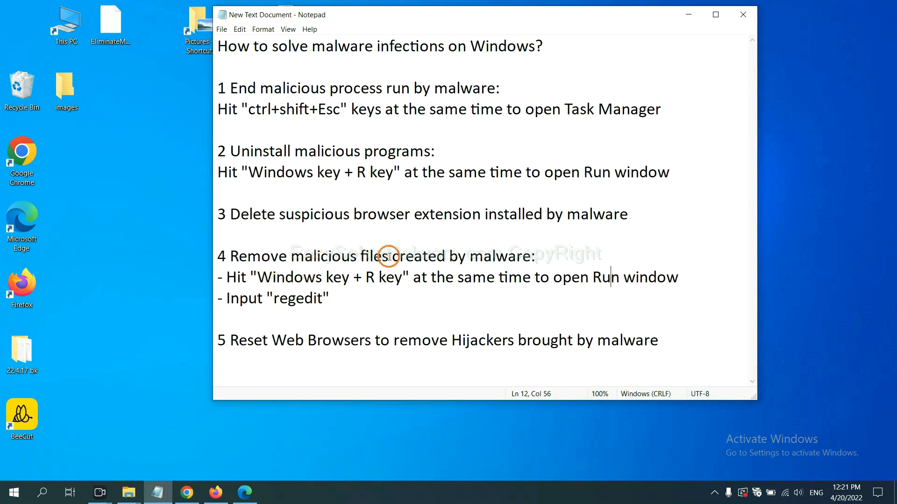
mouse_move(232, 276)
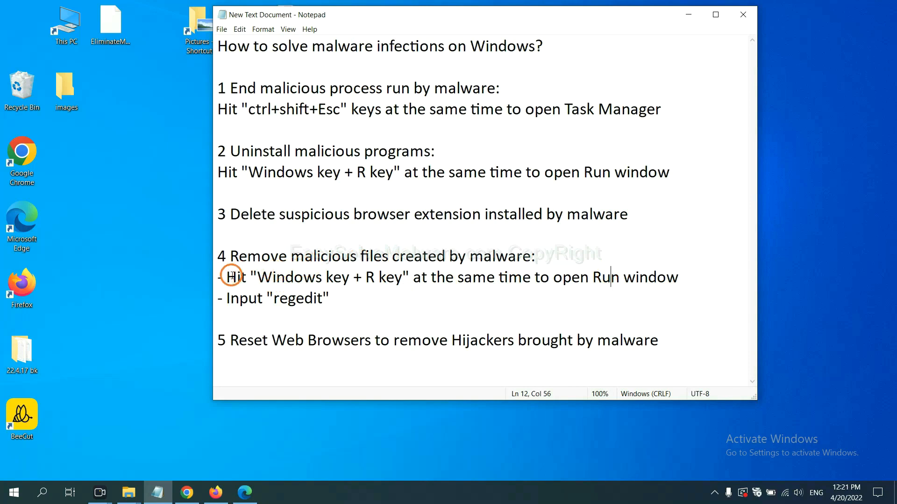
Review the malicious-files step in Notepad and bring up the Windows Run window
click(520, 277)
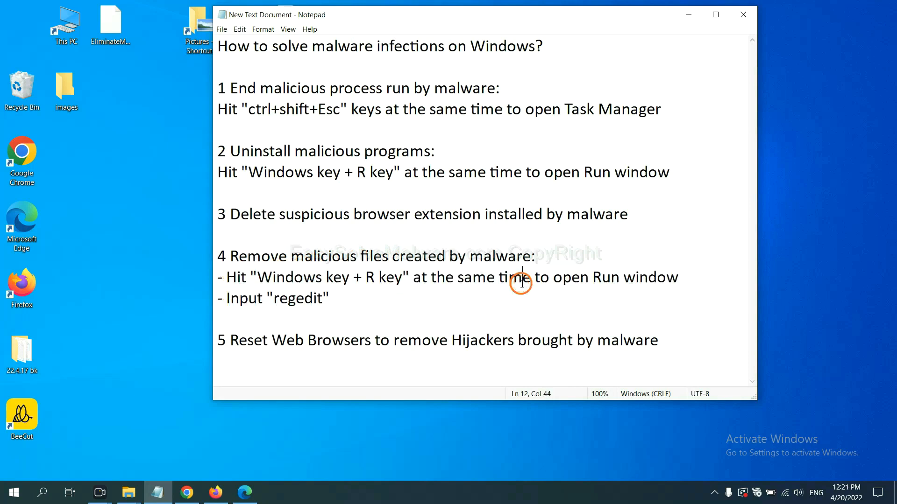
key(Win+r)
text(regedit)
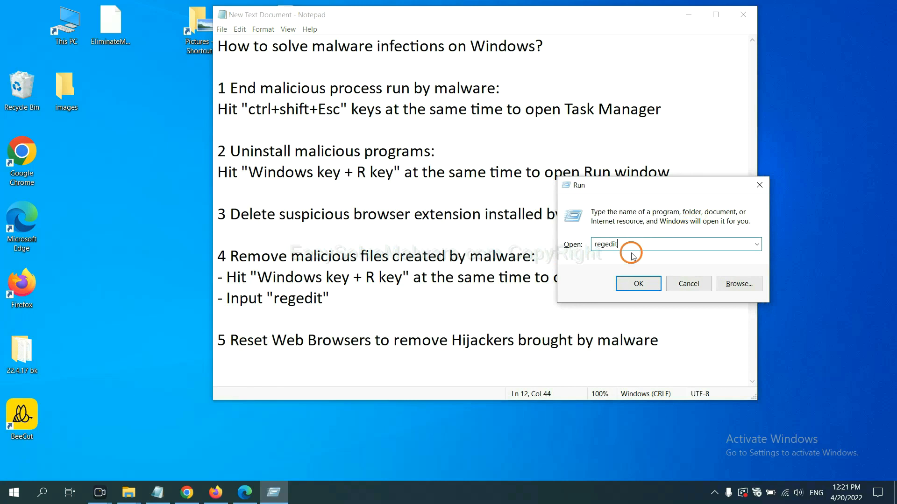
Open Registry Editor and search the registry for 'beecut' via Edit > Find
click(637, 284)
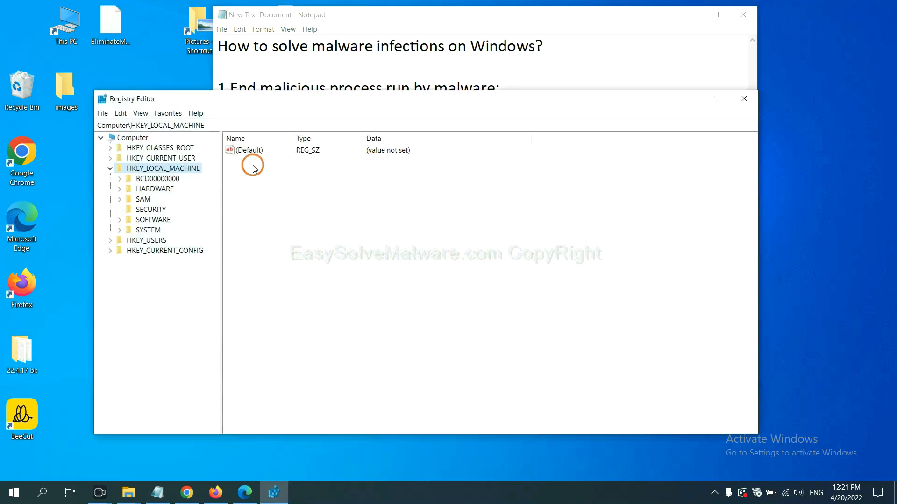
mouse_move(121, 112)
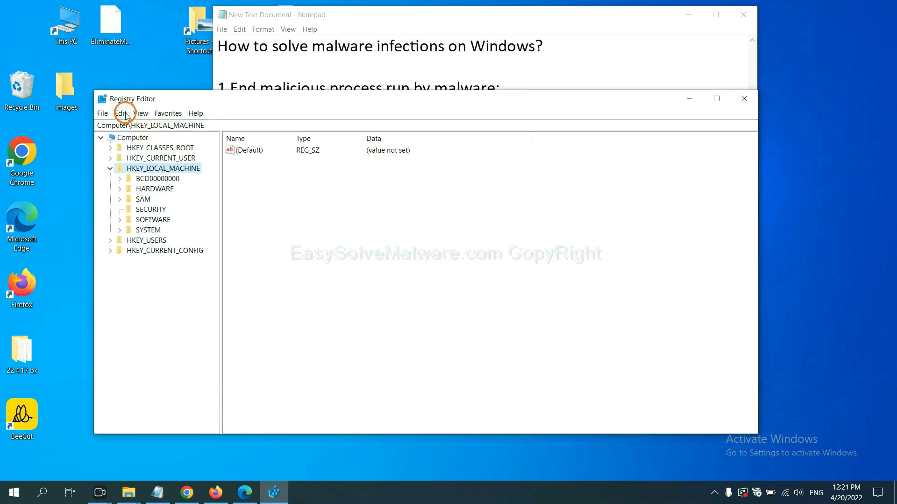
click(121, 113)
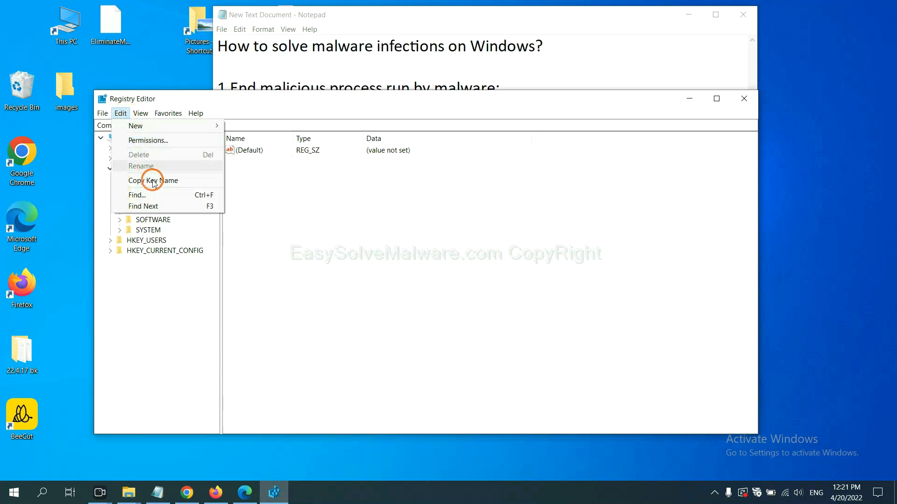
mouse_move(155, 196)
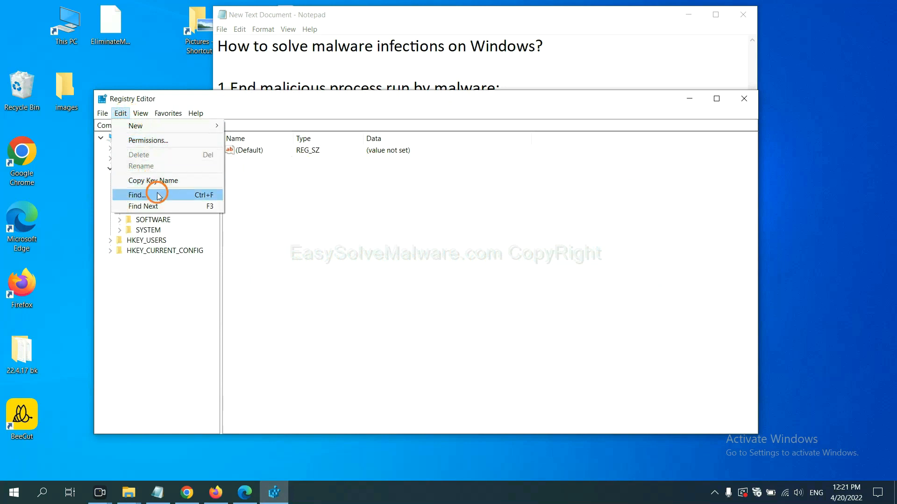
click(136, 195)
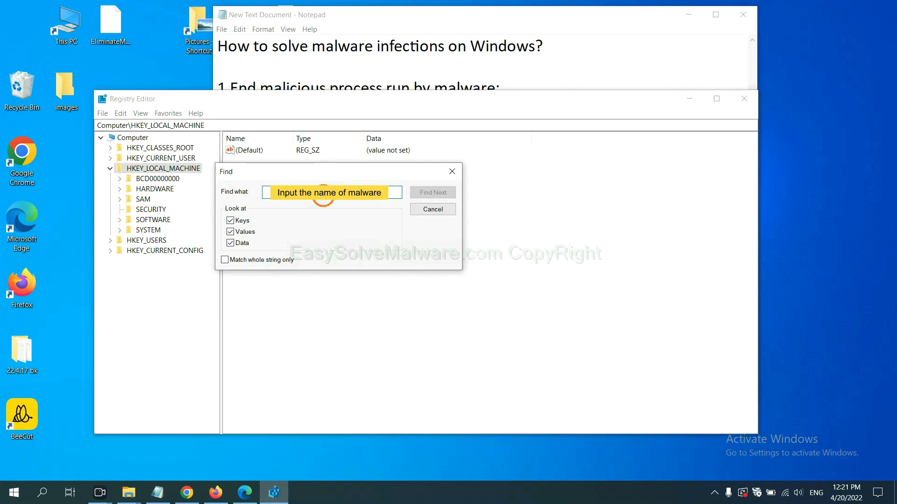
text(be)
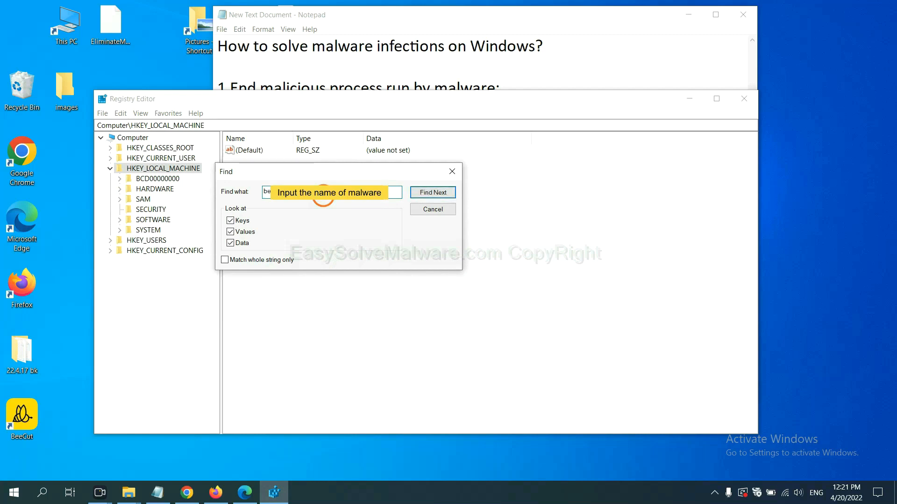
click(432, 192)
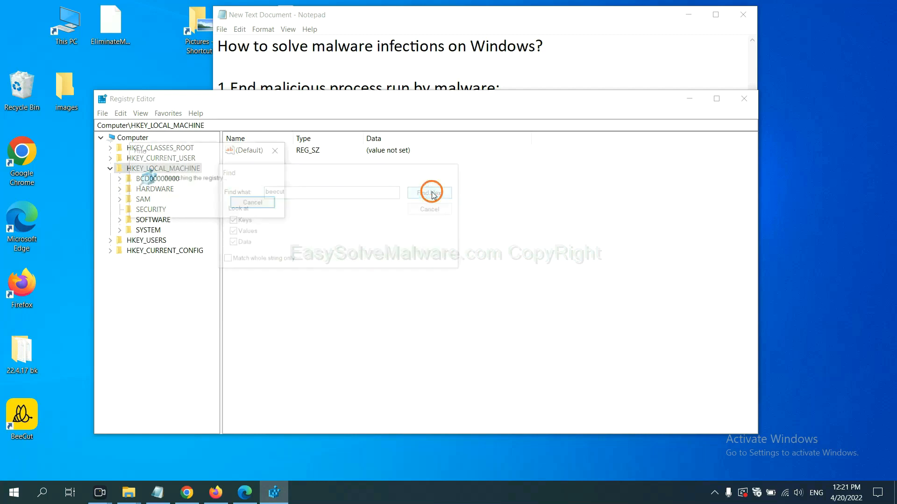
click(429, 192)
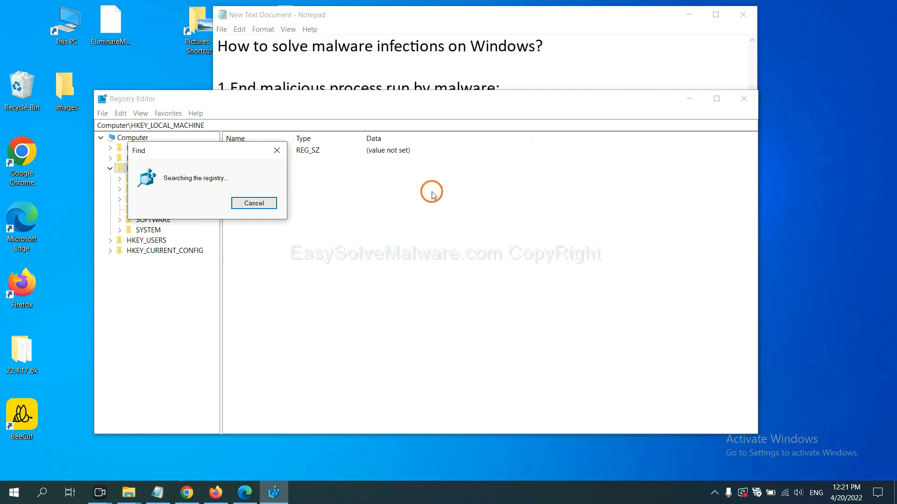
mouse_move(429, 204)
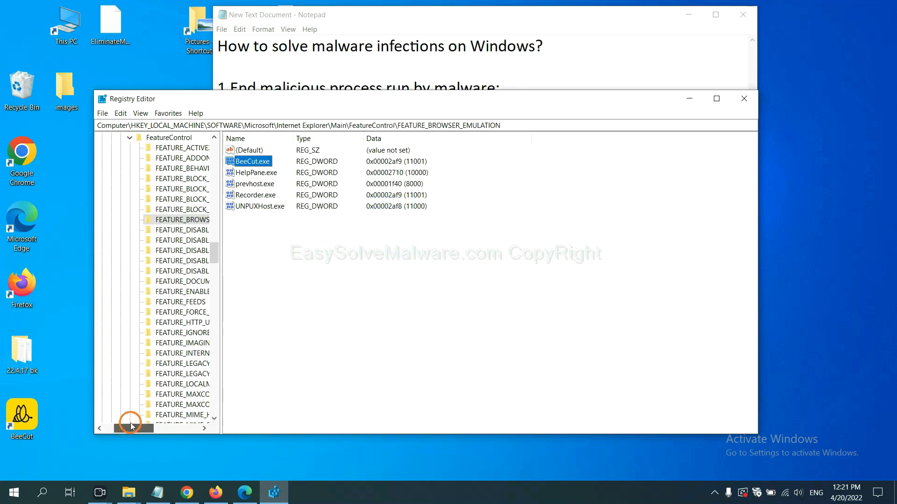
scroll(right, 3)
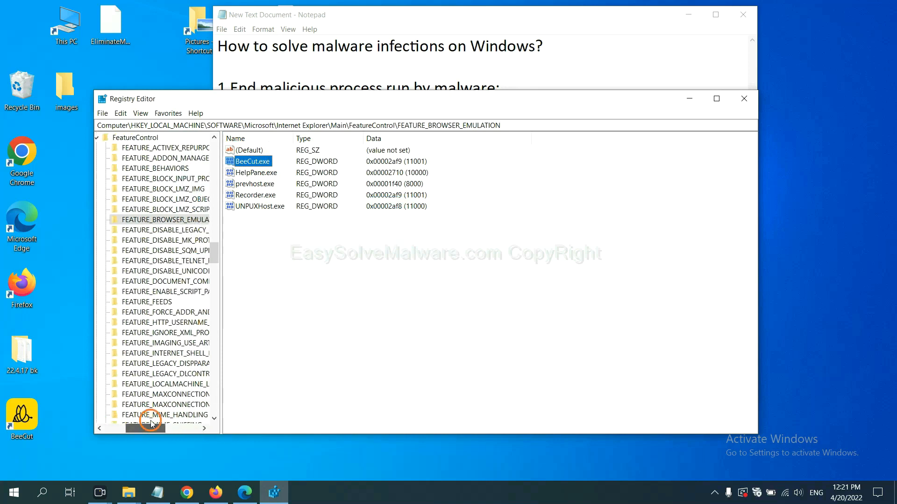
mouse_move(246, 286)
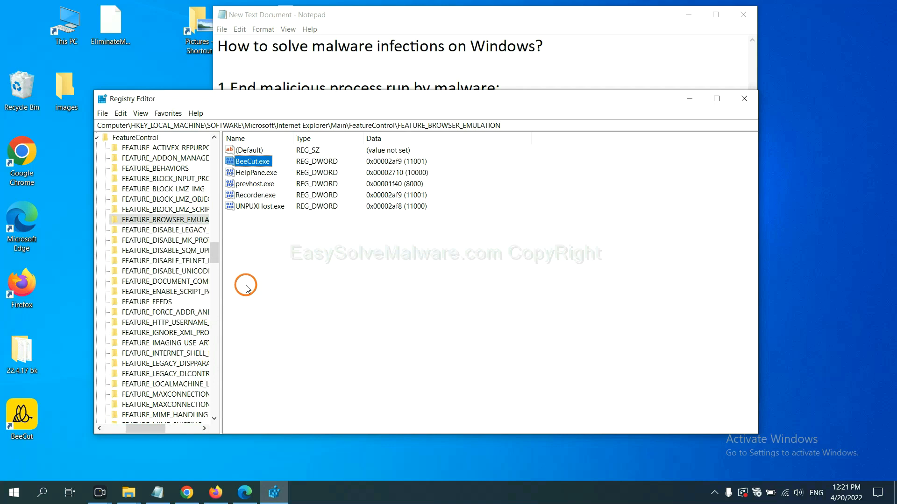
mouse_move(229, 247)
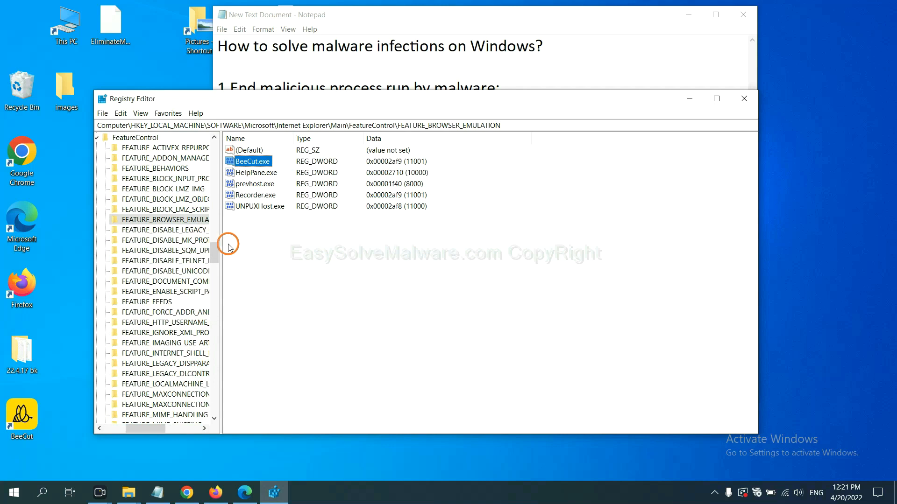
right_click(165, 220)
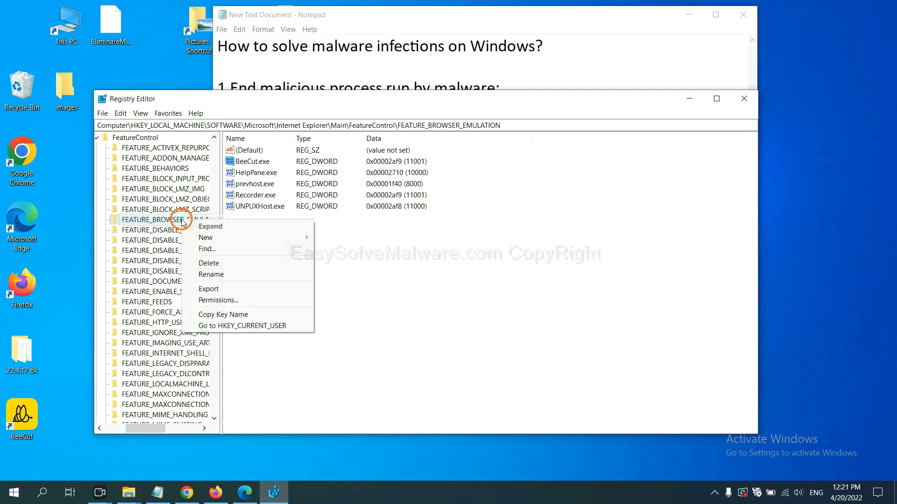
mouse_move(210, 226)
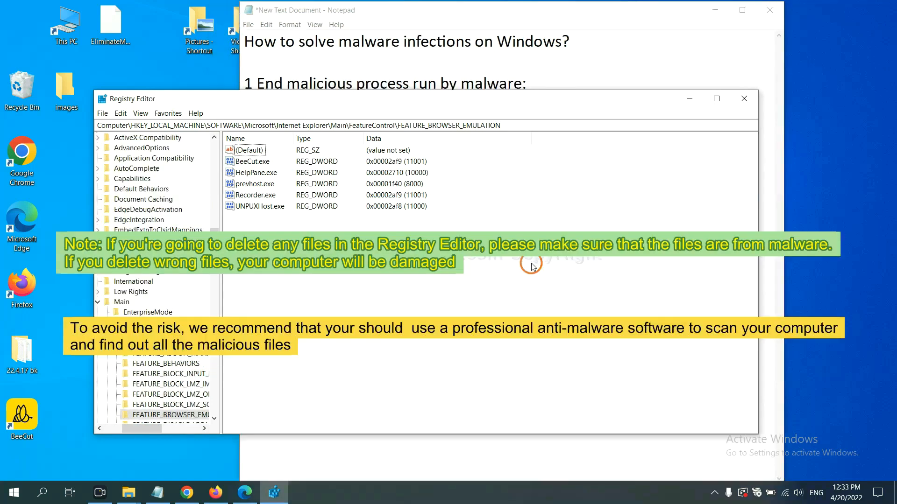
mouse_move(426, 285)
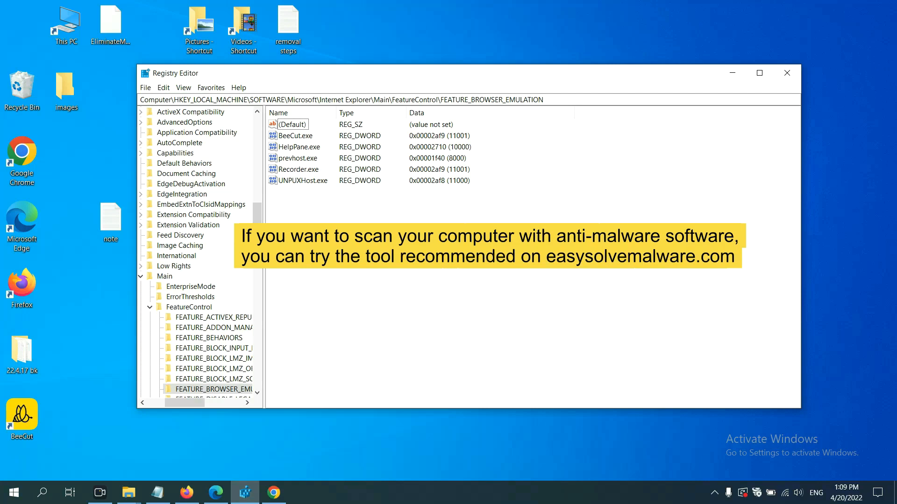
Switch to Chrome and scroll the EasySolveMalware guide down toward its removal steps
click(277, 492)
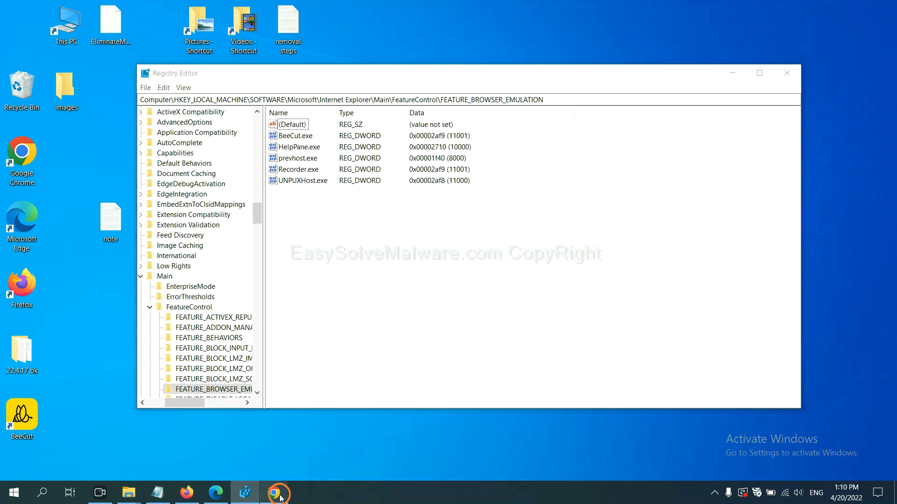
click(277, 493)
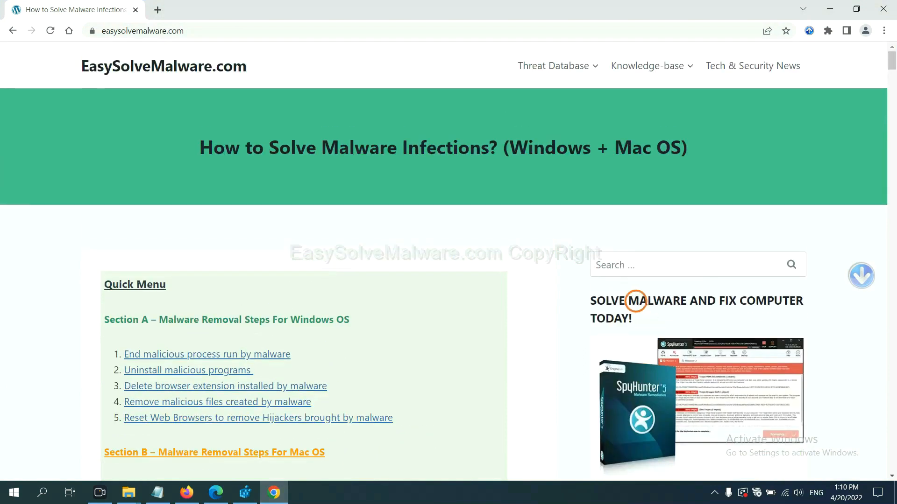
mouse_move(209, 76)
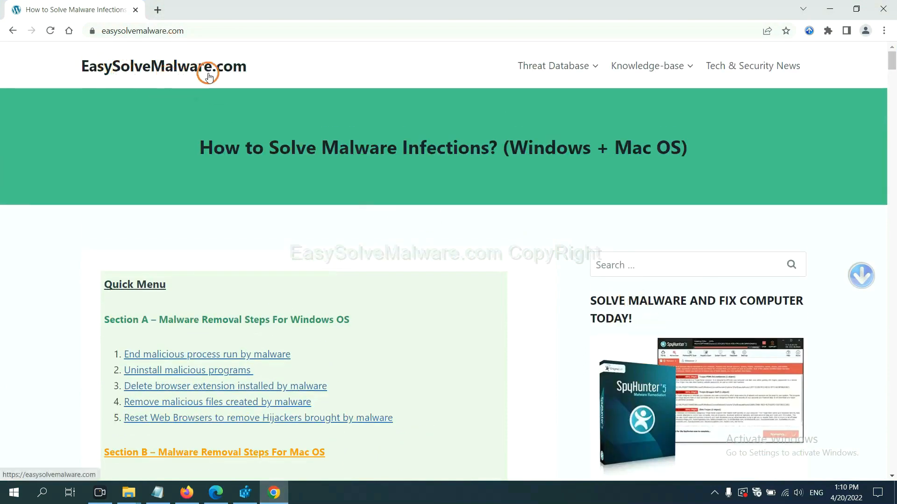
scroll(down, 3)
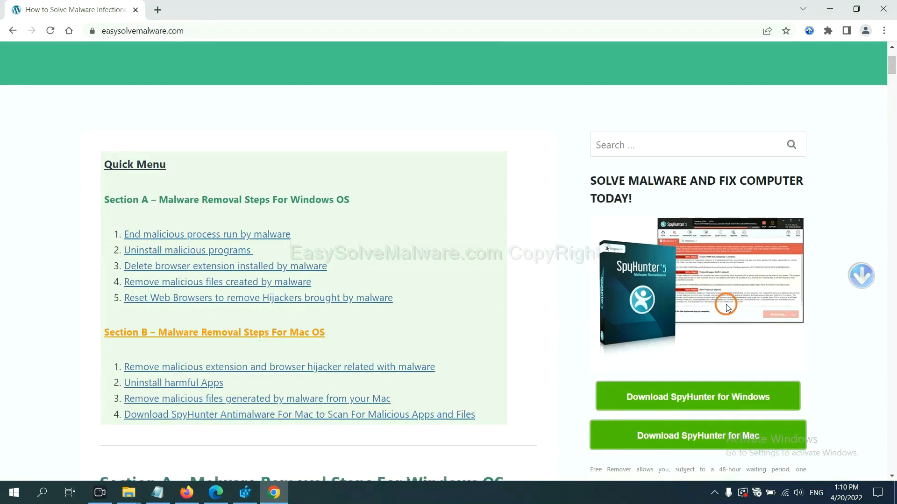
scroll(down, 3)
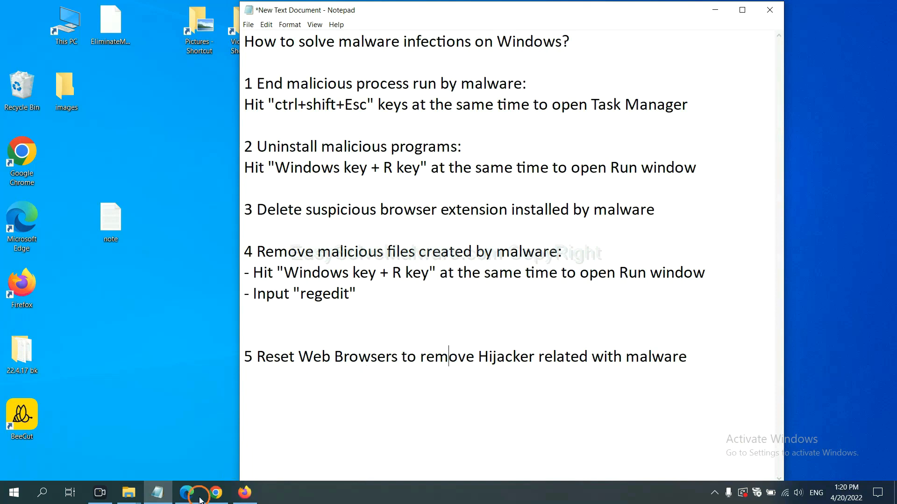
Open Chrome Settings and search 'reset' to reach the restore-defaults confirmation
click(215, 492)
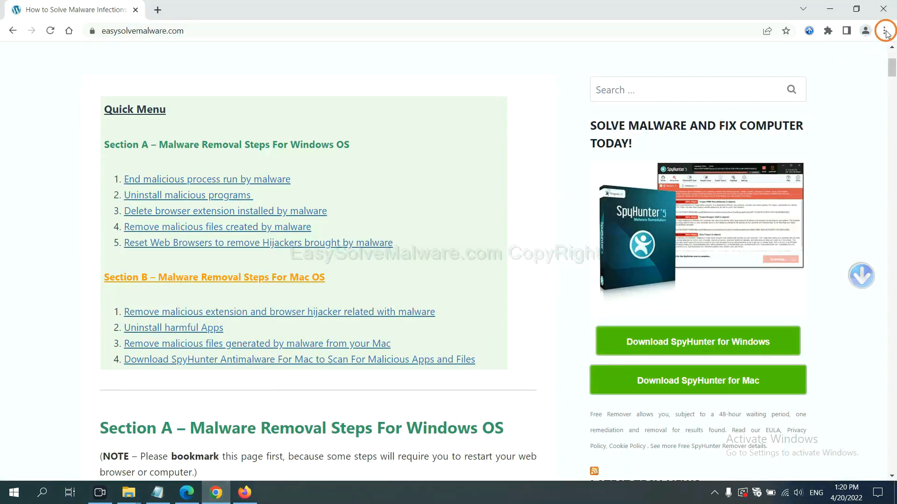
click(885, 30)
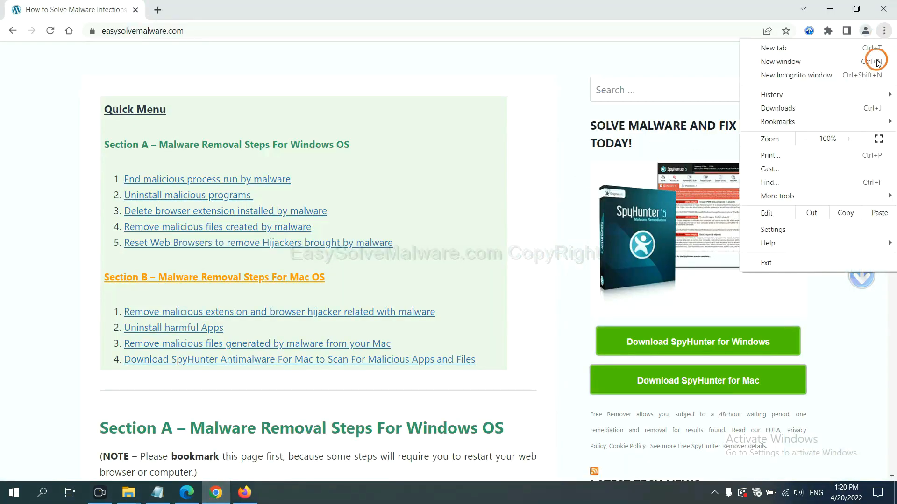
click(772, 229)
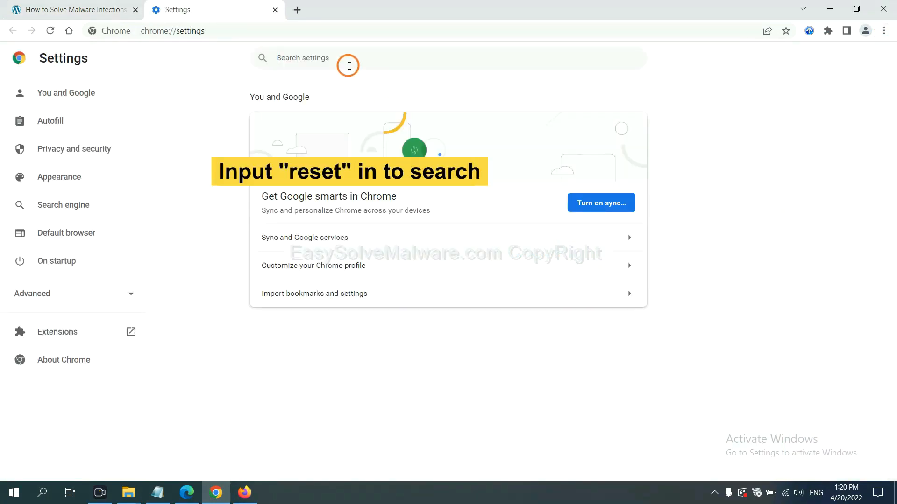
text(reset)
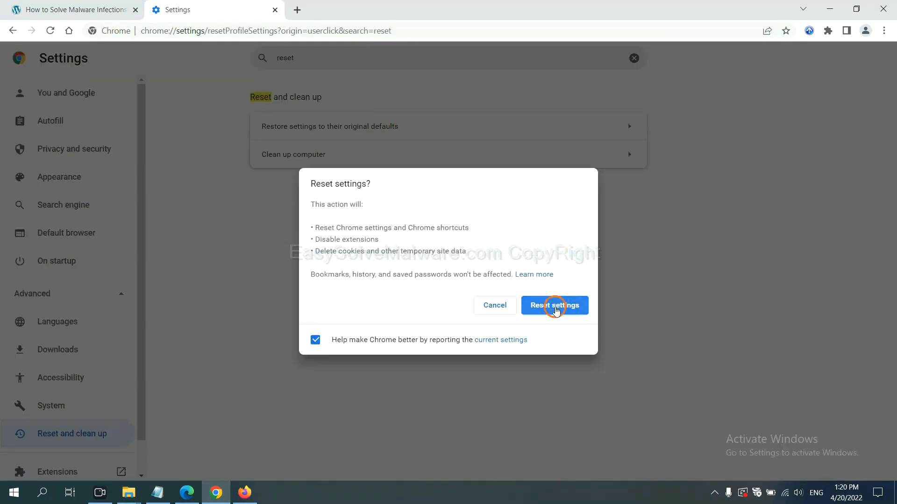
mouse_move(248, 484)
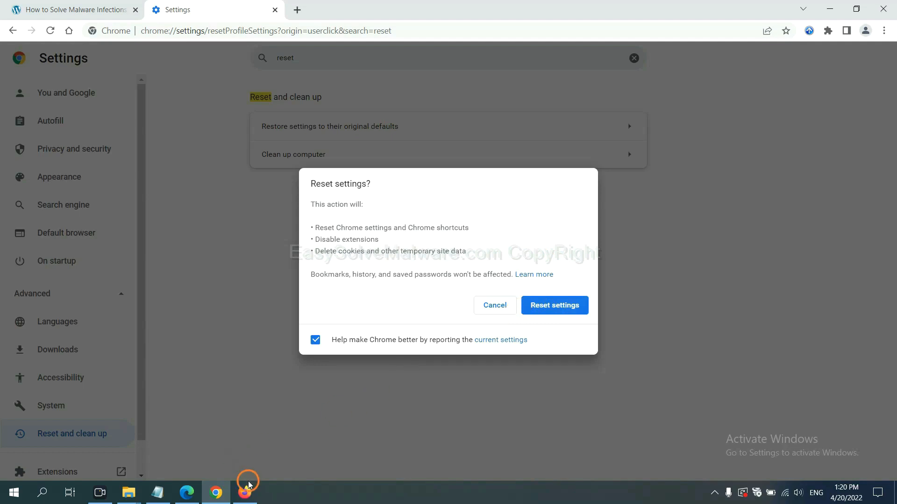
Open Firefox's Troubleshooting Information page via Help and start Refresh Firefox
click(245, 492)
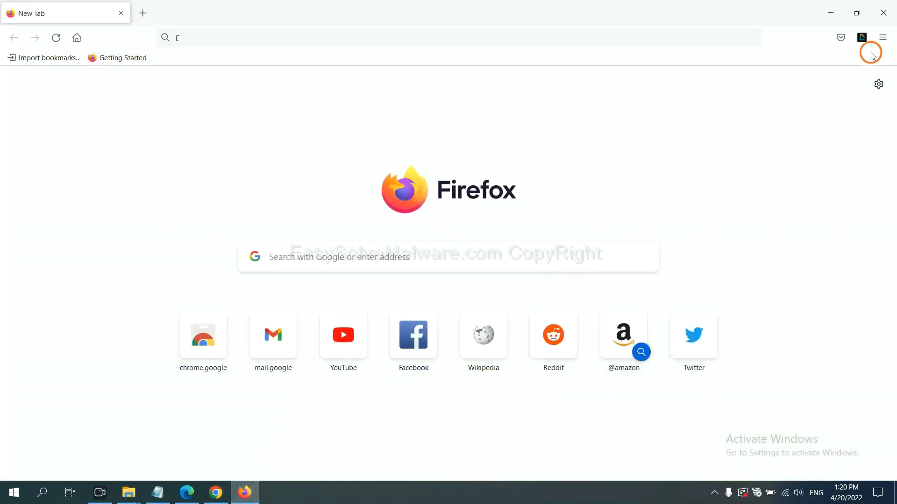
click(882, 38)
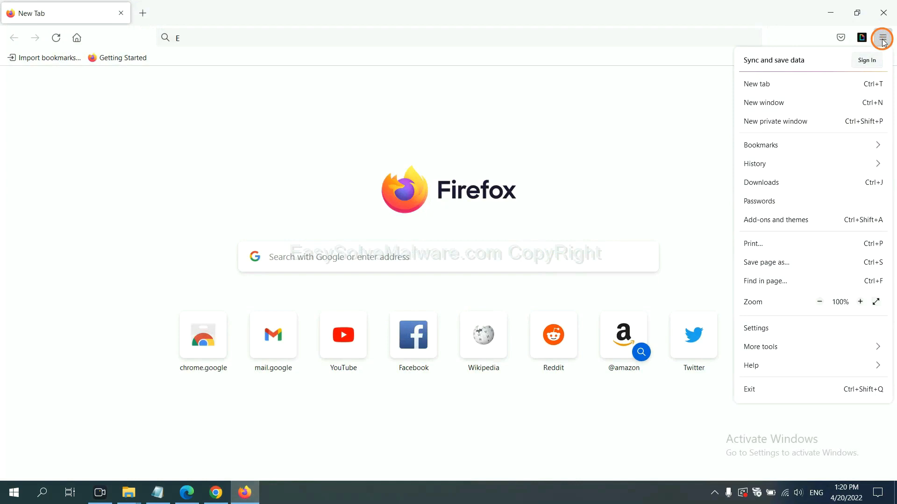
mouse_move(771, 363)
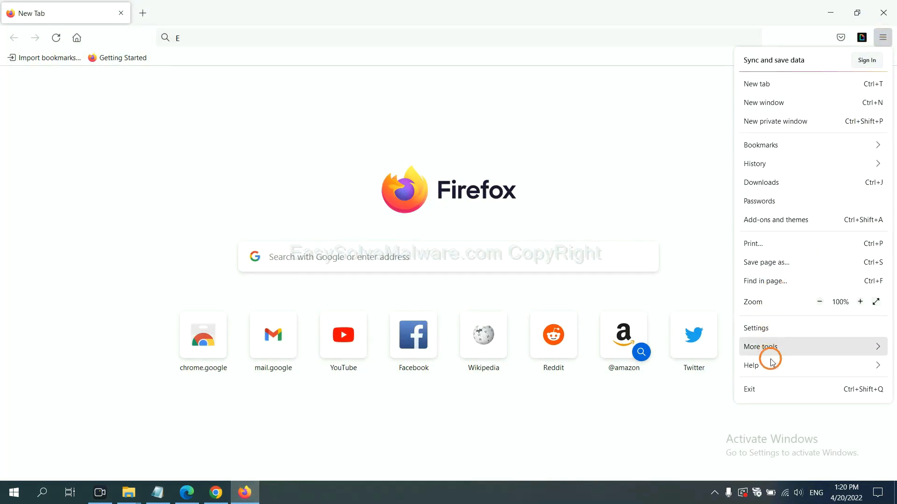
click(751, 365)
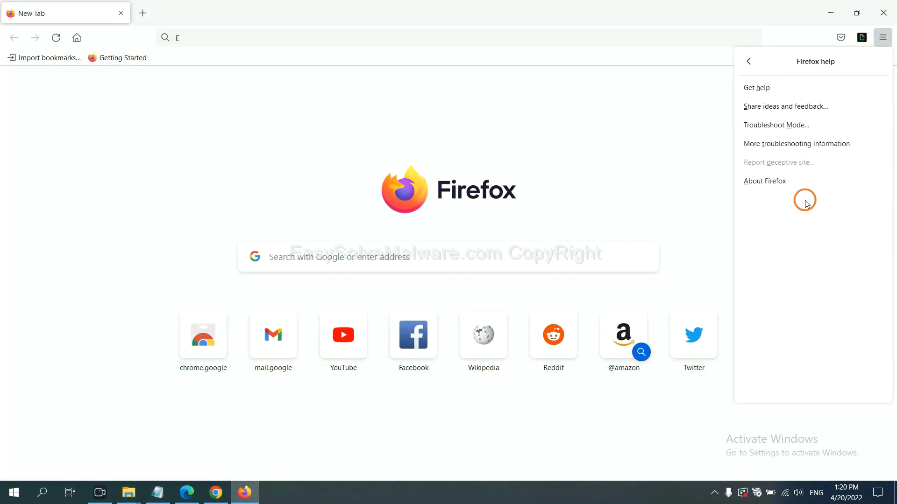
mouse_move(796, 143)
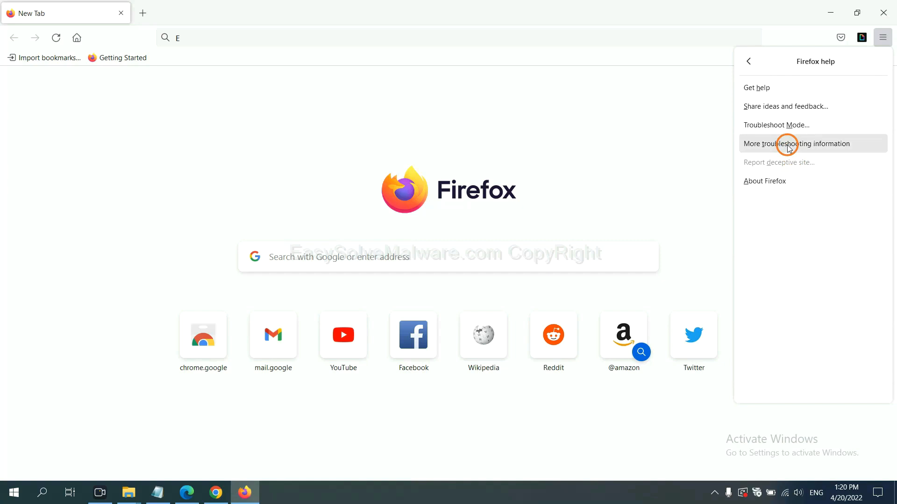
click(798, 144)
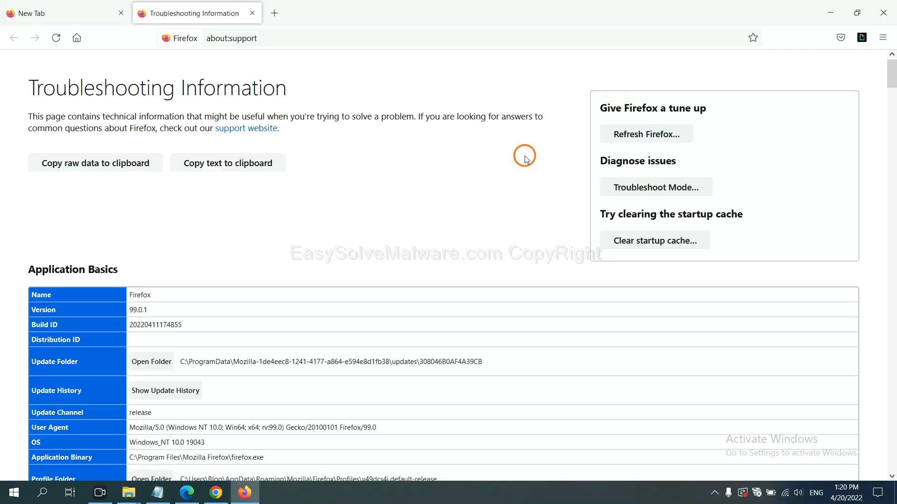
mouse_move(646, 134)
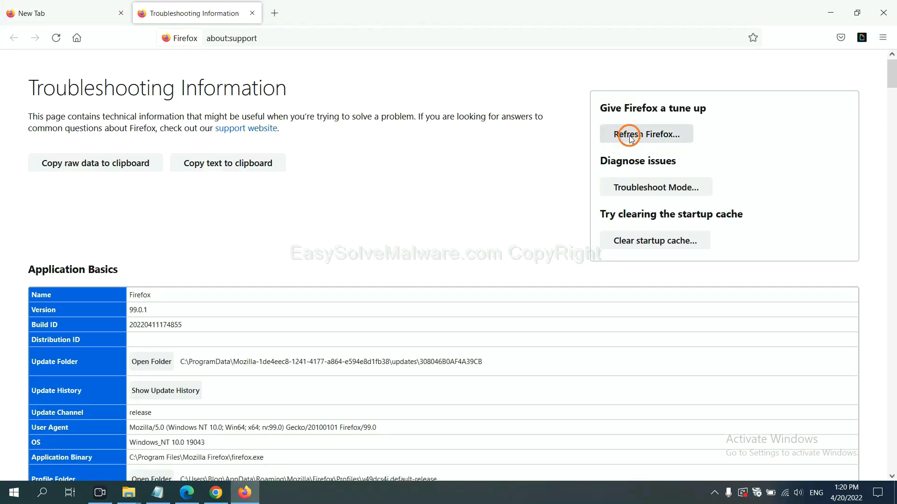
click(646, 134)
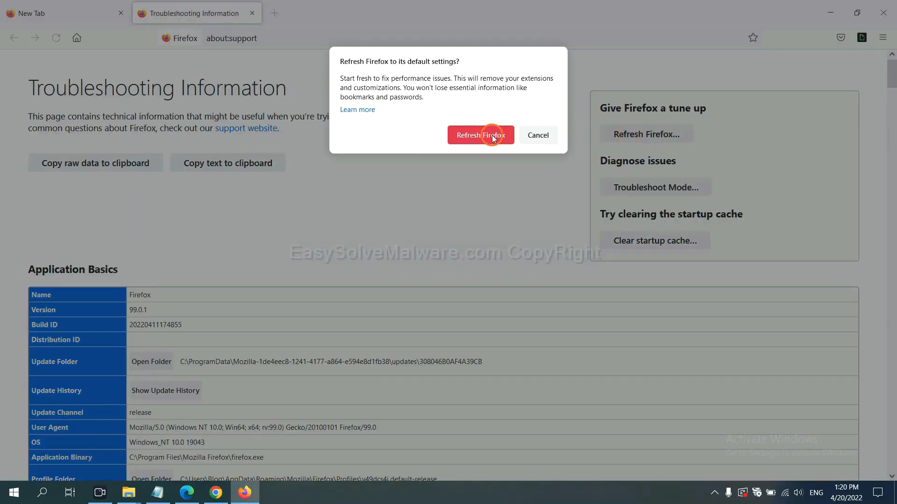
mouse_move(226, 396)
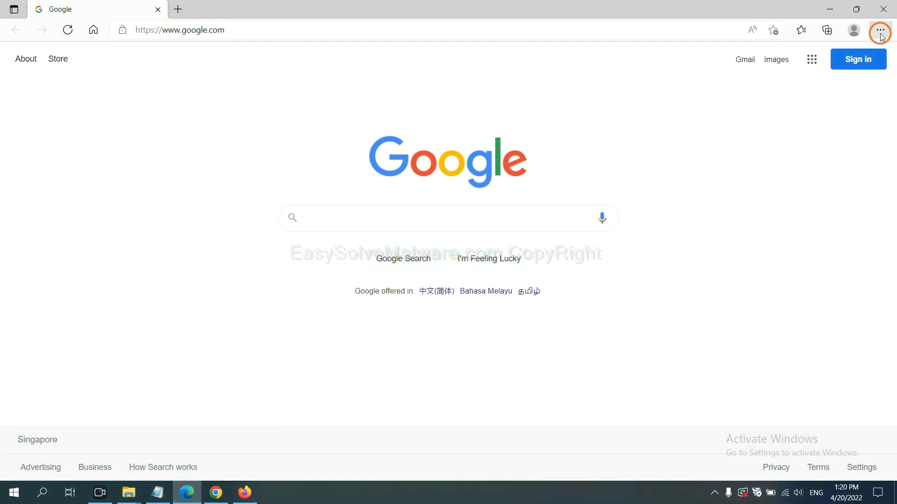
Search Edge Settings for 'reset' and choose Restore settings to their default values
click(879, 30)
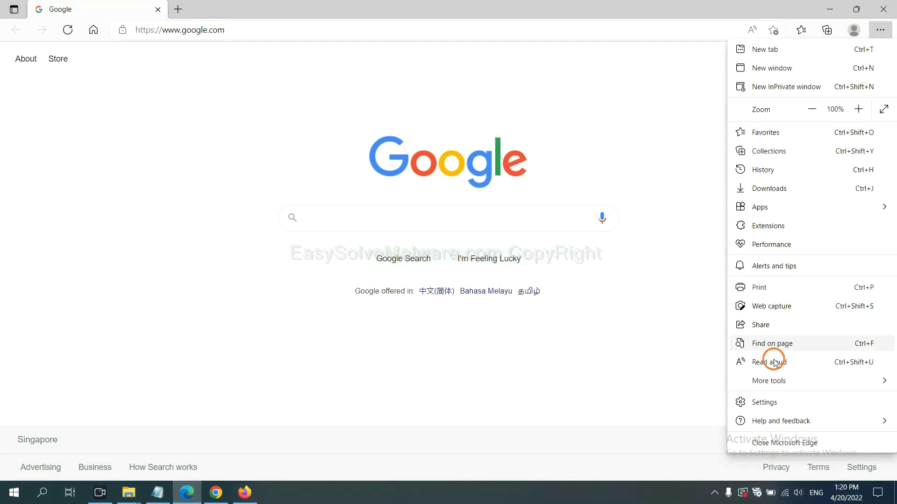
click(762, 402)
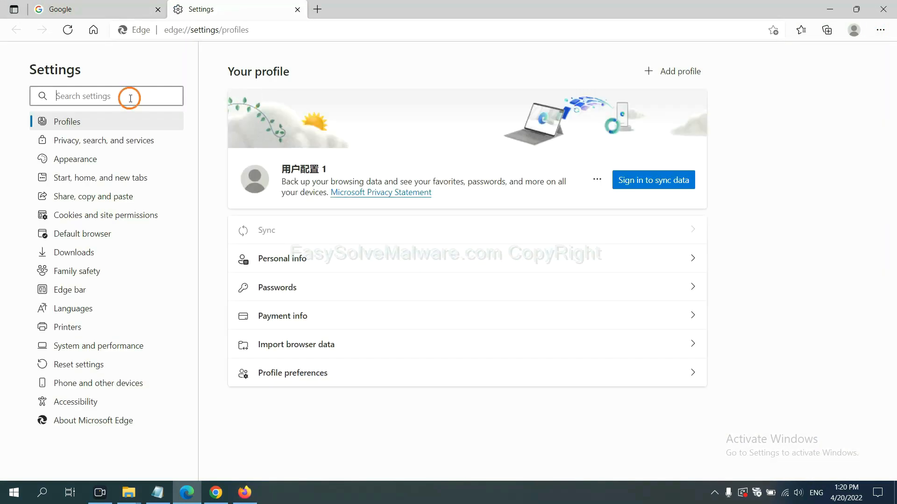
text(reset)
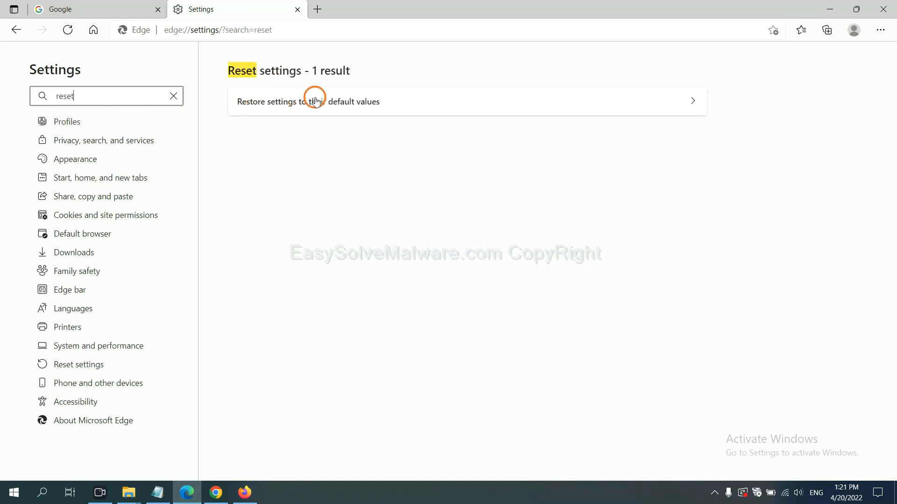
click(308, 101)
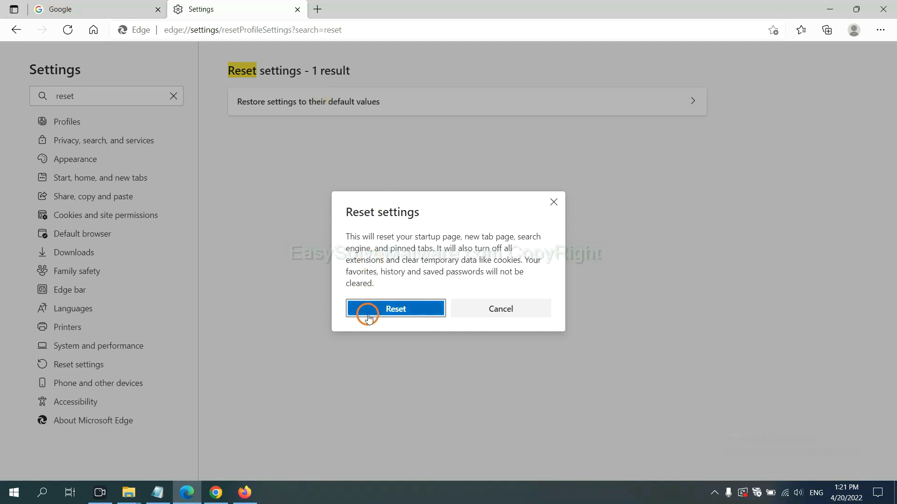
mouse_move(505, 369)
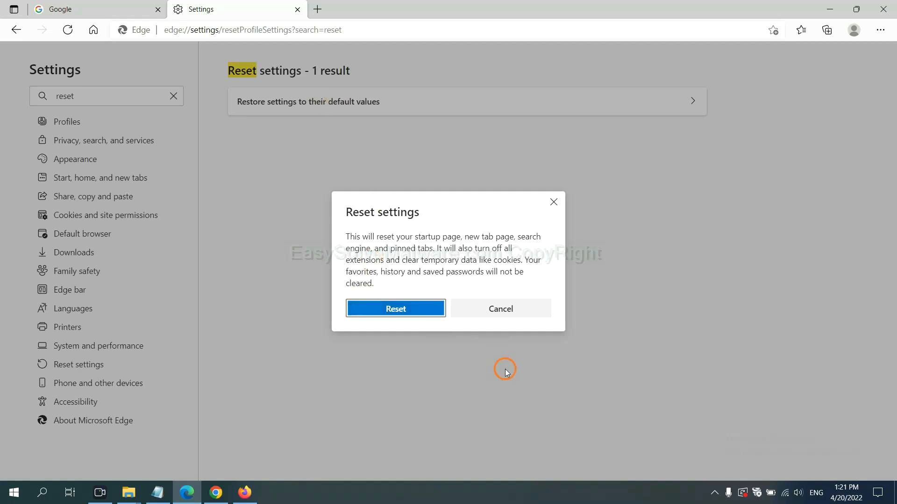